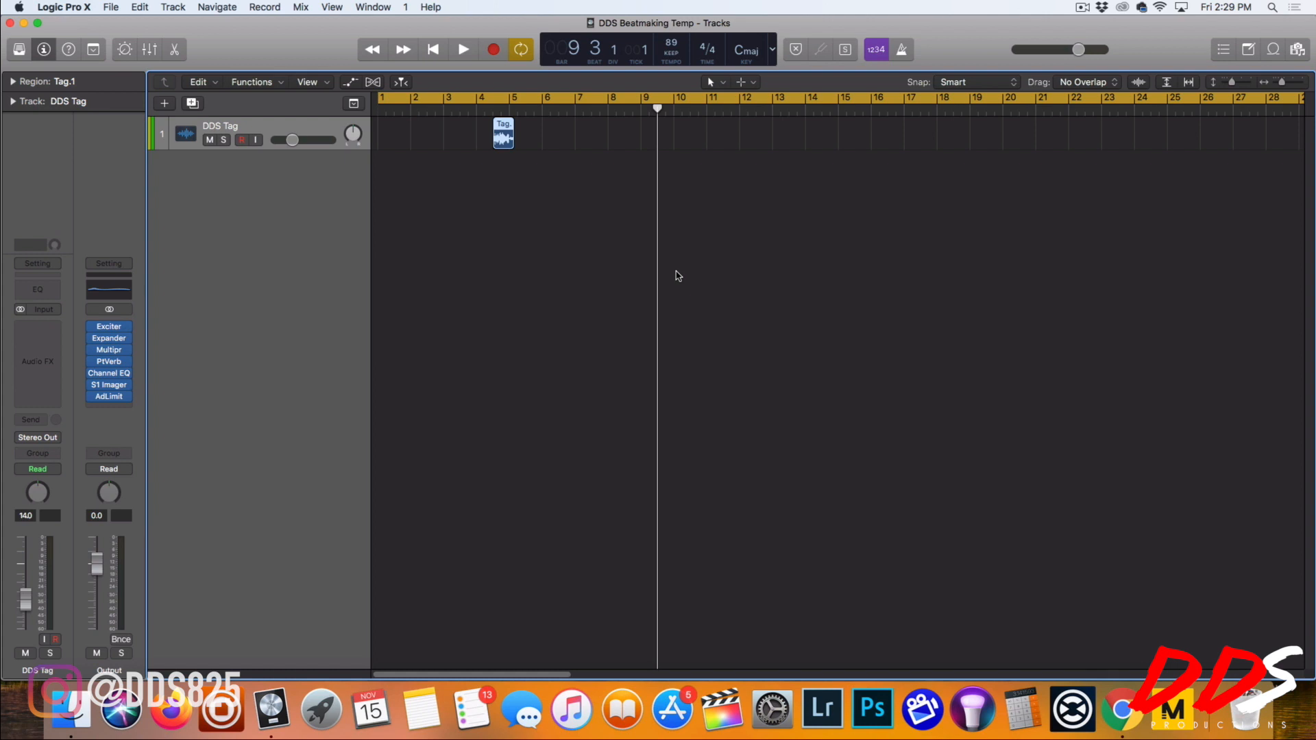
mouse_move(665, 291)
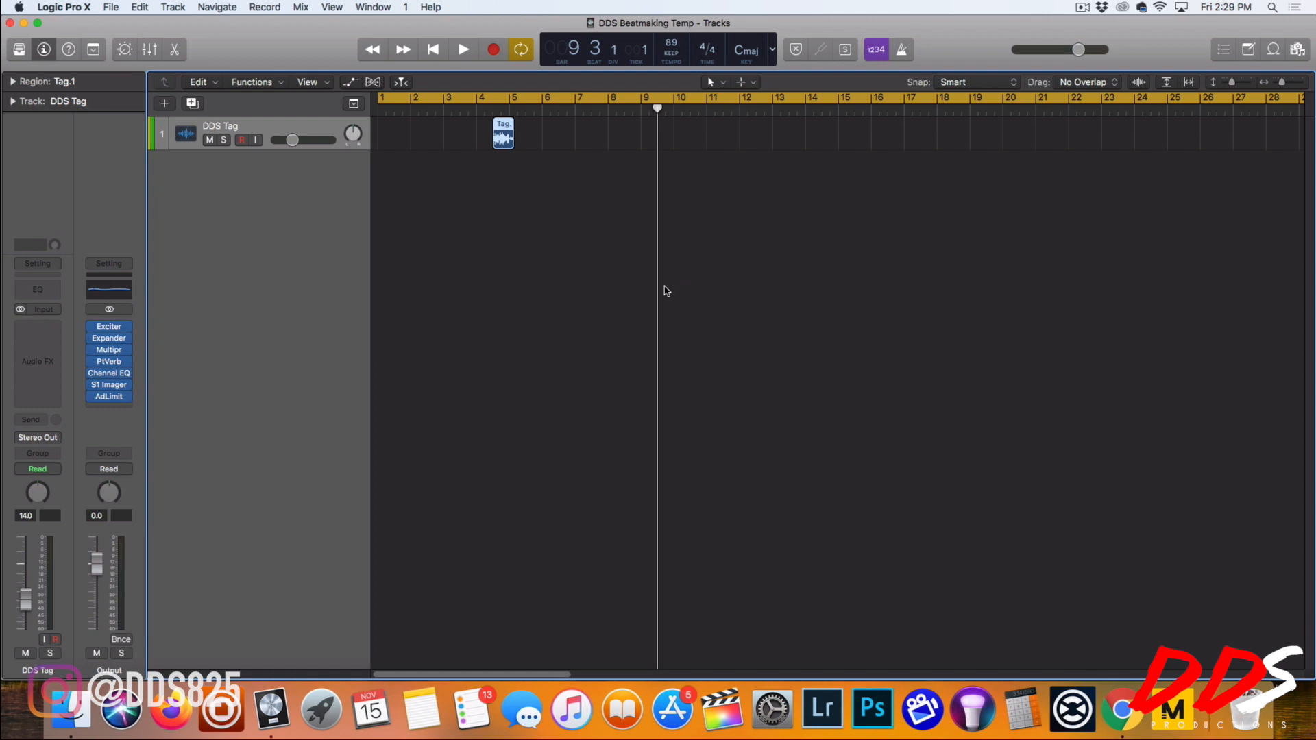
mouse_move(663, 284)
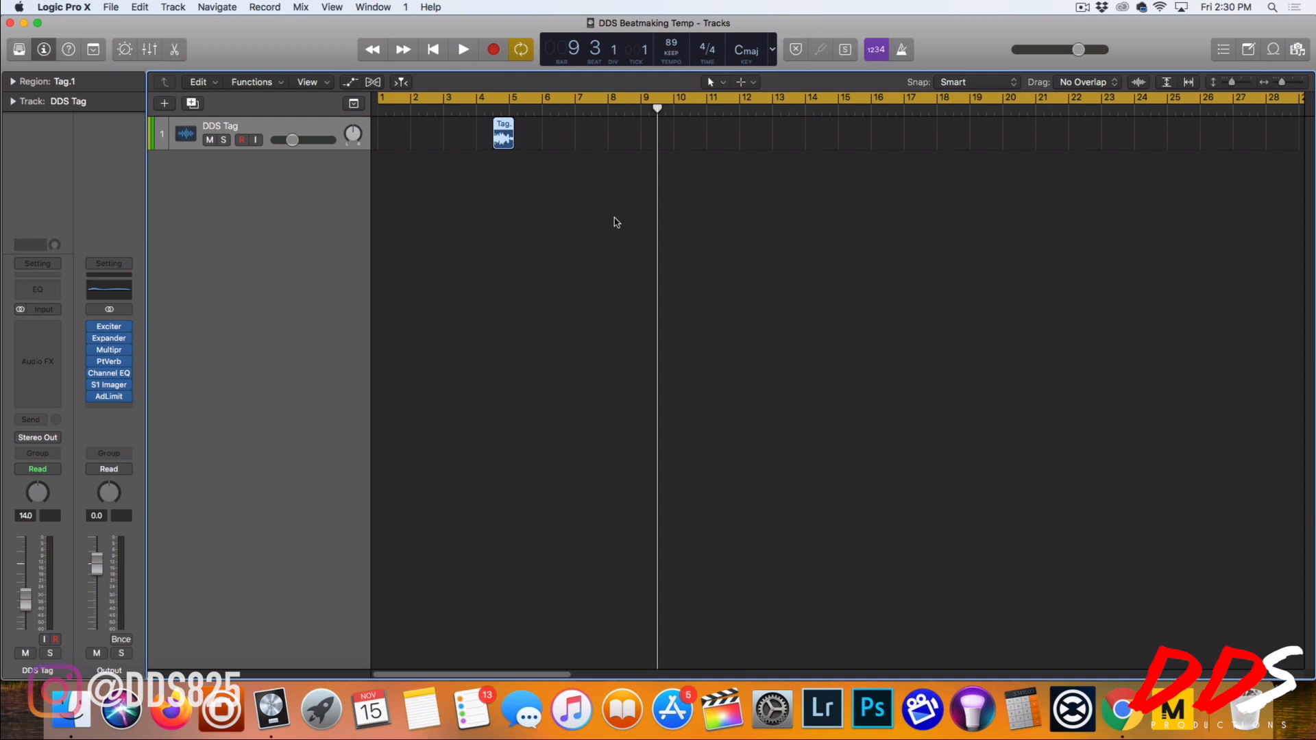
mouse_move(431, 171)
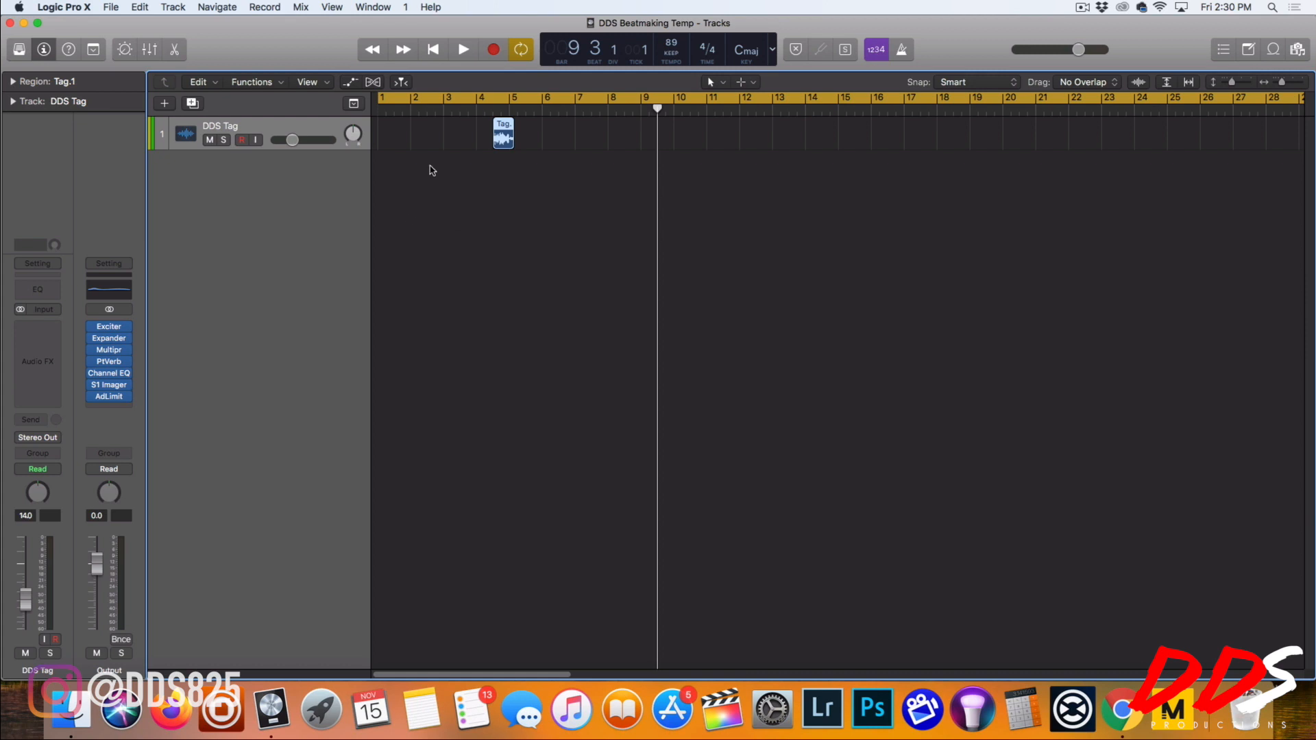
mouse_move(419, 120)
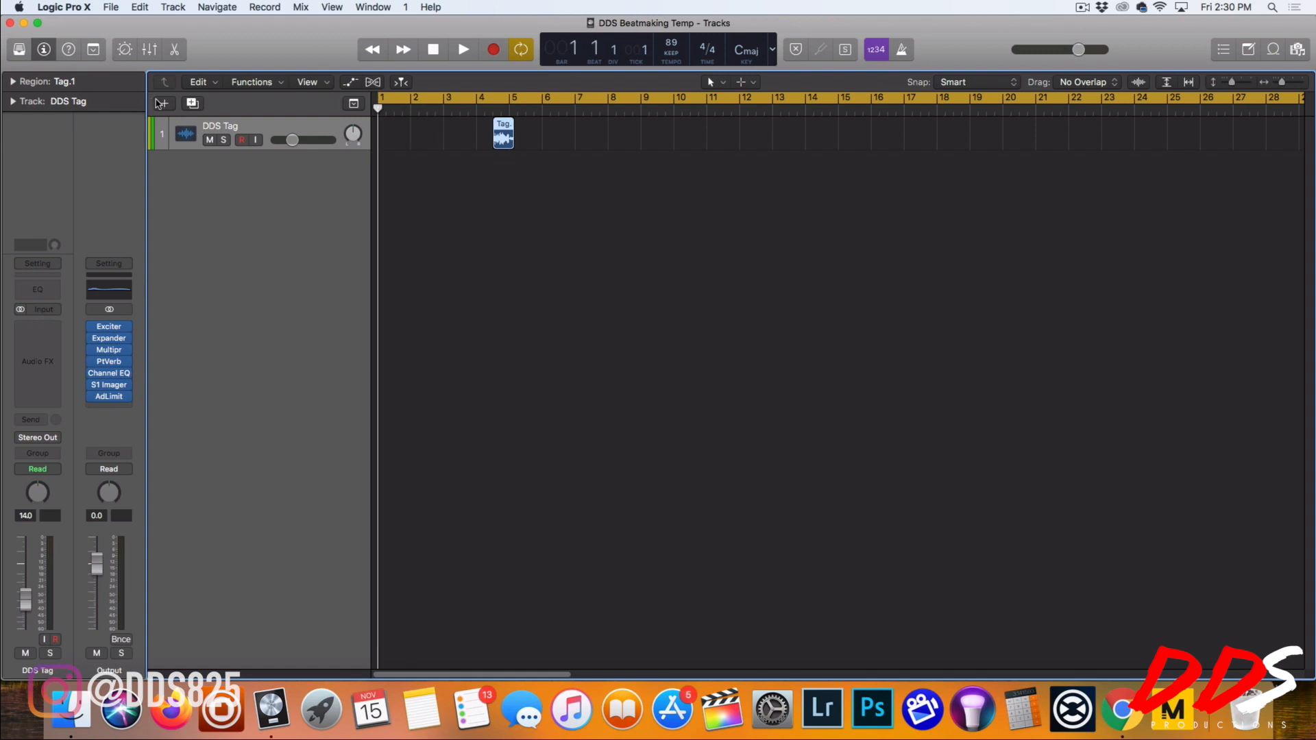
- Create a software instrument track using AU Instruments > Native Instruments > Maschine 2
click(161, 103)
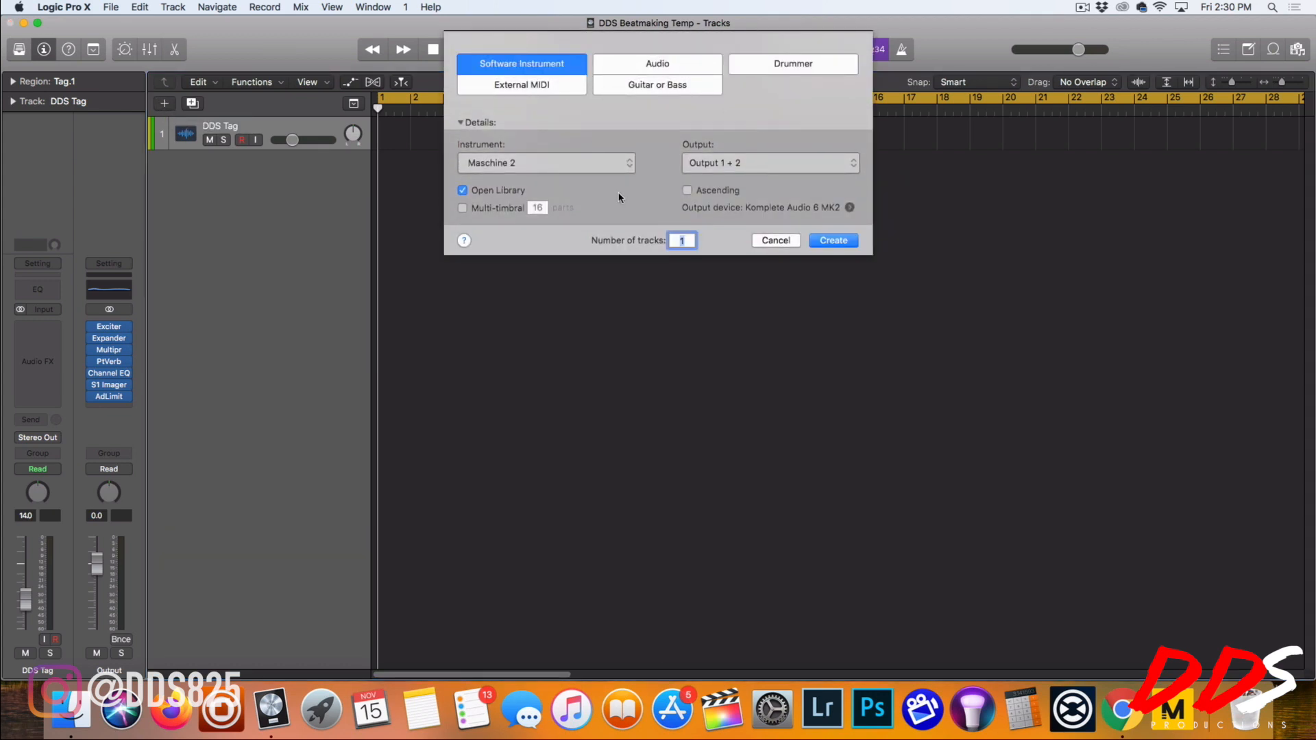
click(546, 163)
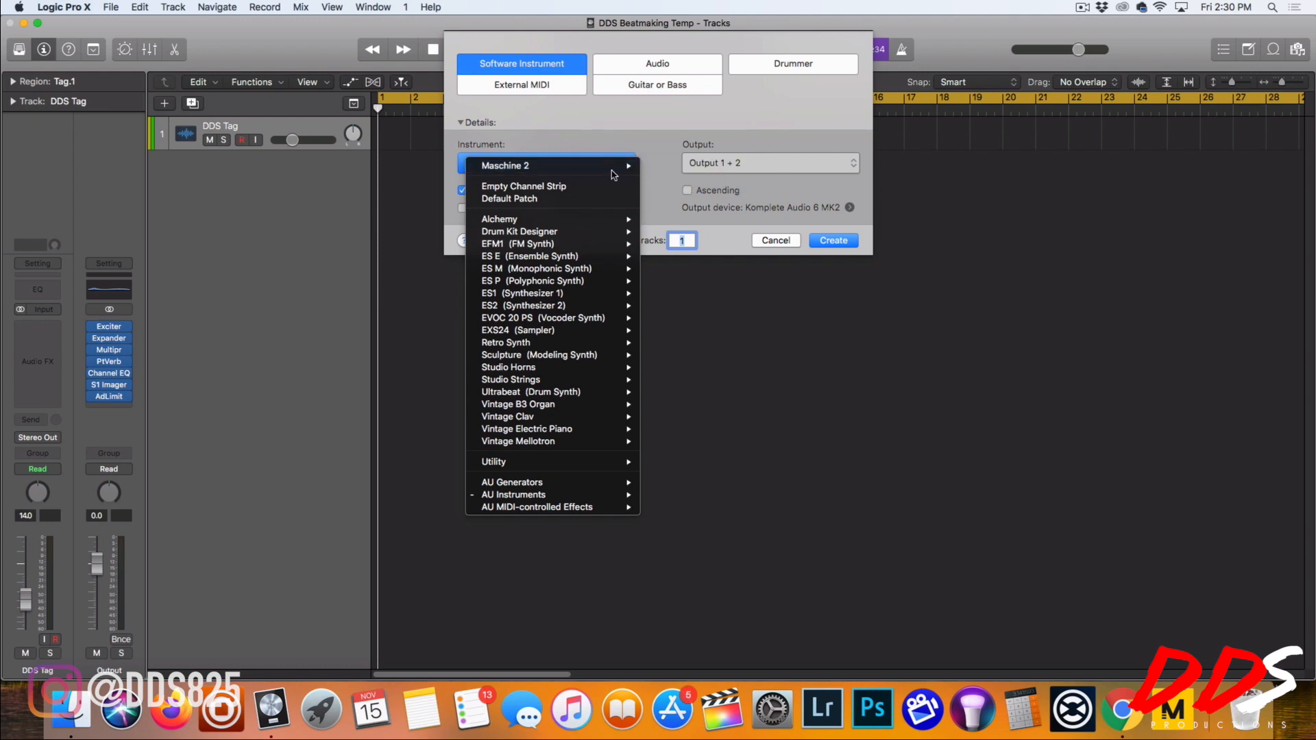
click(628, 165)
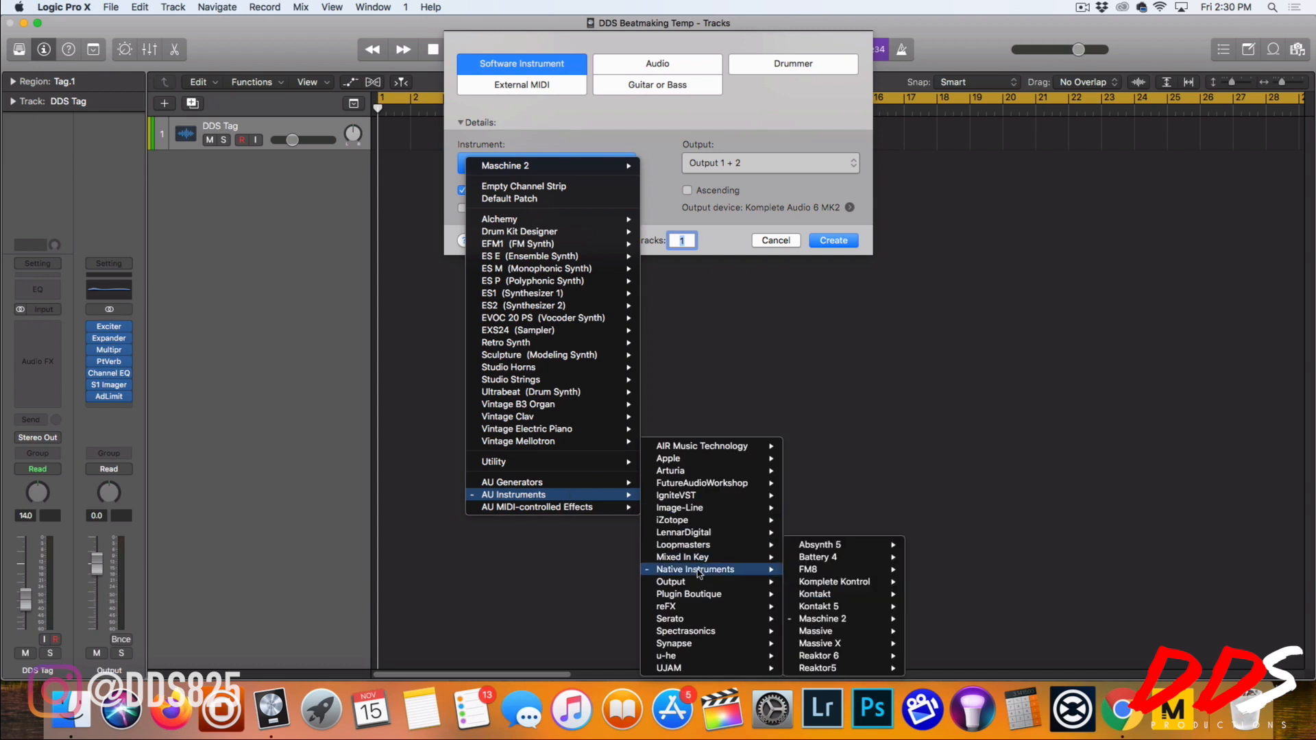
mouse_move(836, 606)
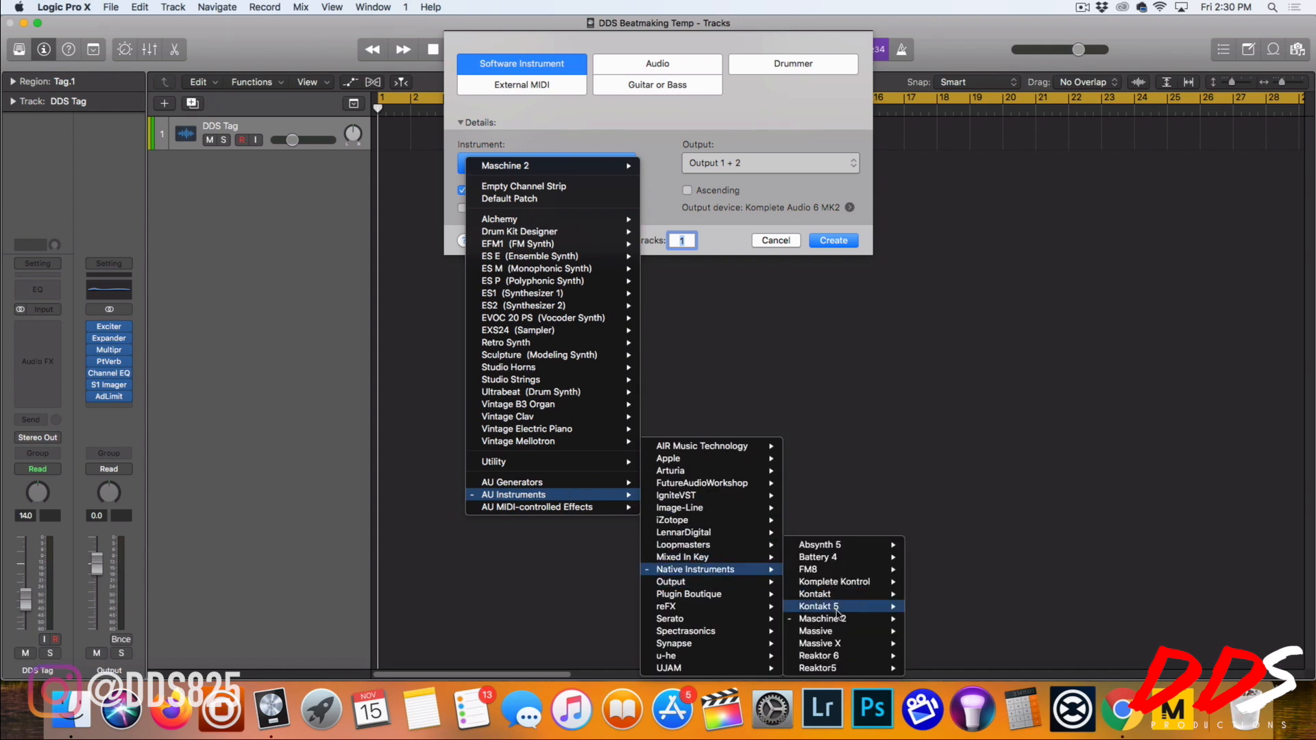
mouse_move(823, 618)
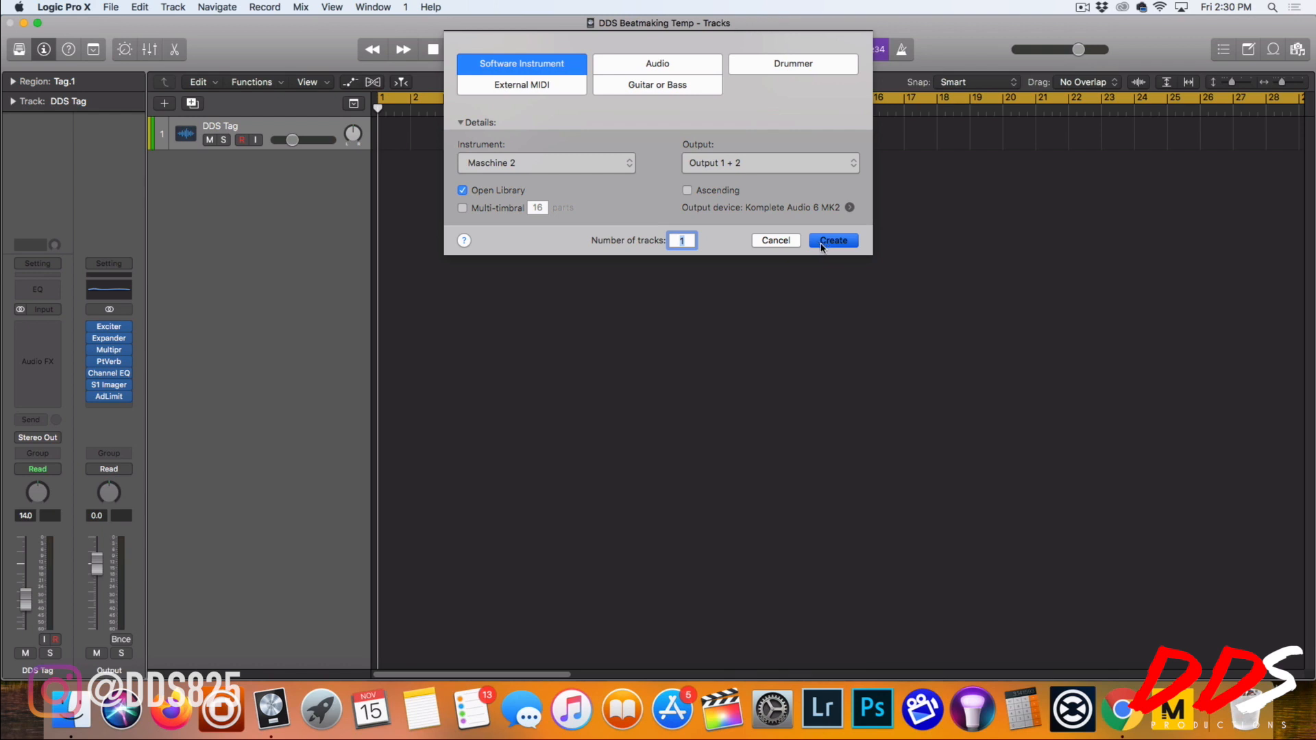
click(832, 241)
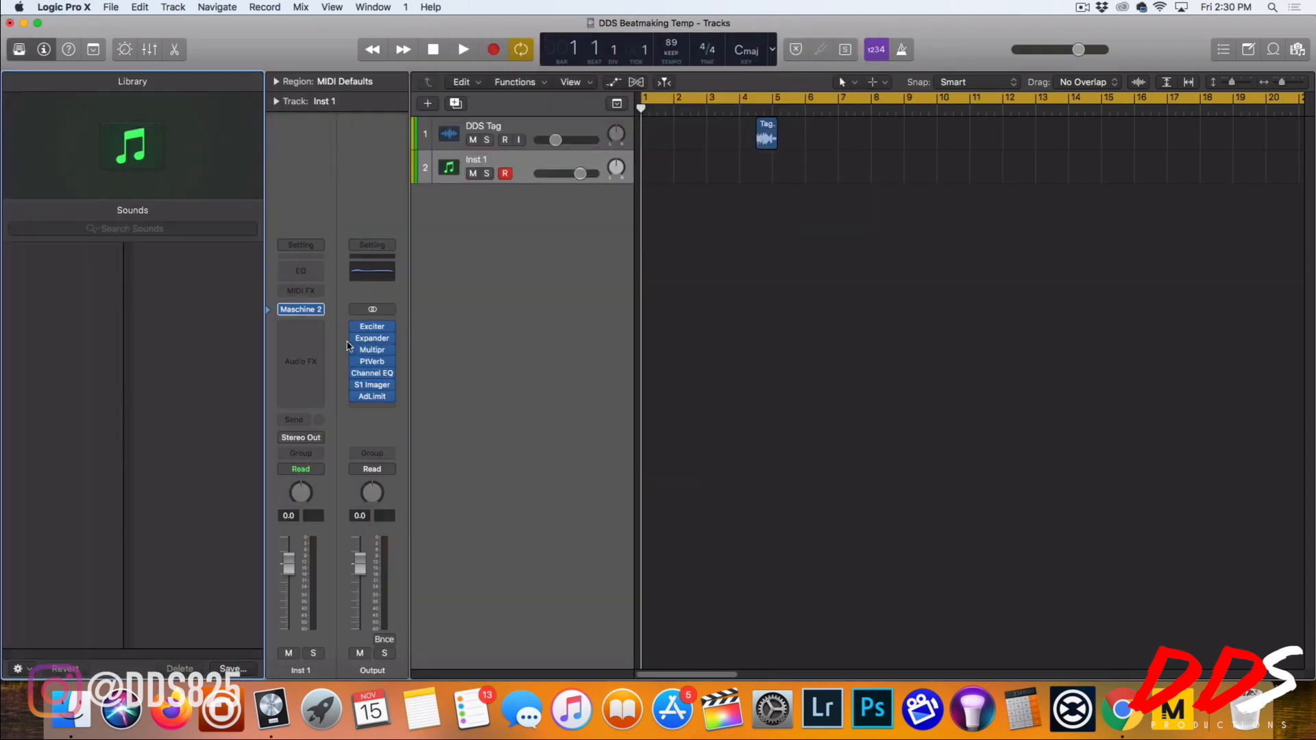
mouse_move(300, 309)
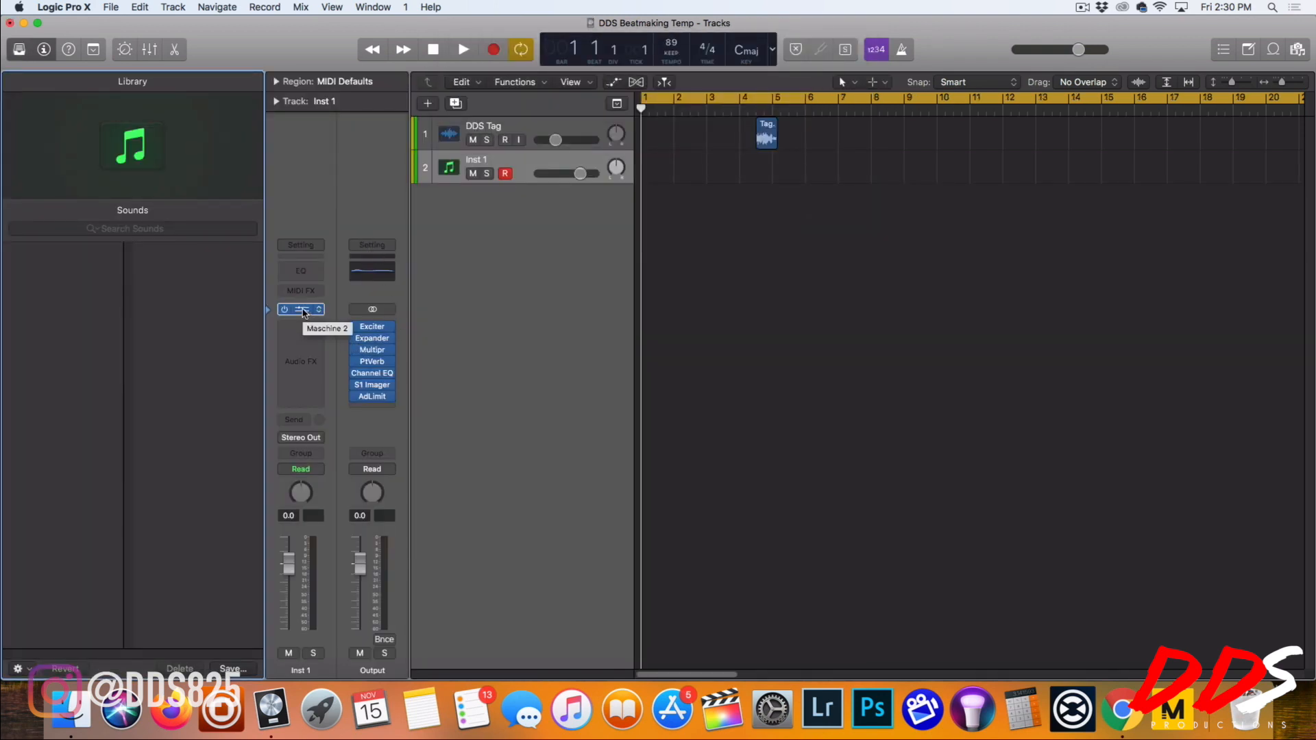
- Open Maschine 2 on Inst 1 and load the StereoType Vid kit from the library
click(300, 309)
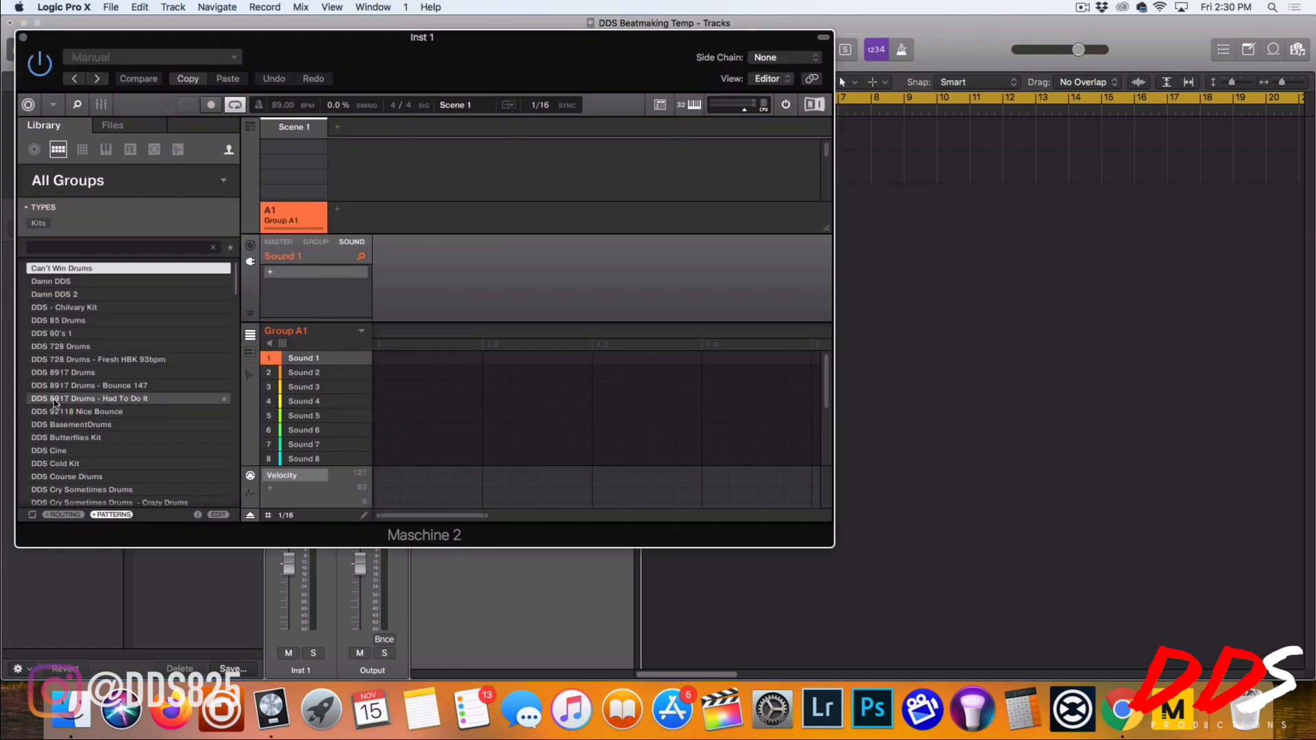
scroll(down, 3)
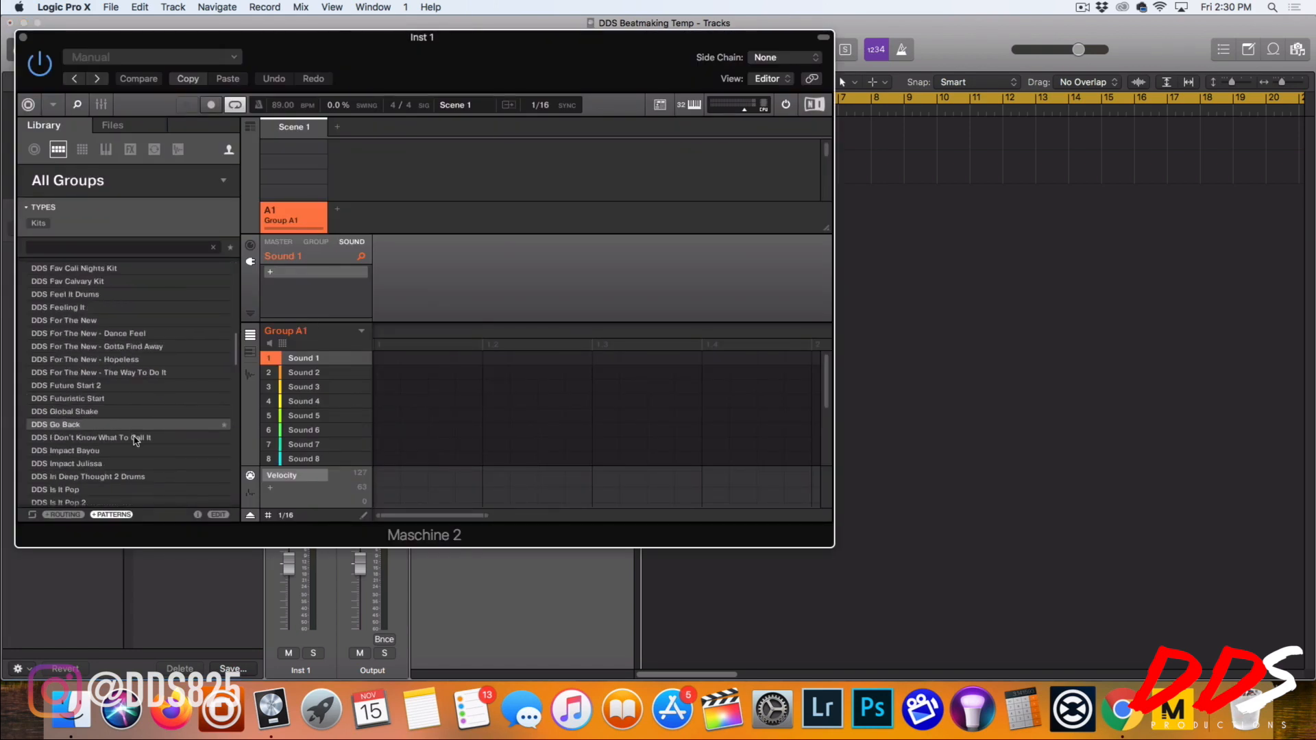
scroll(down, 3)
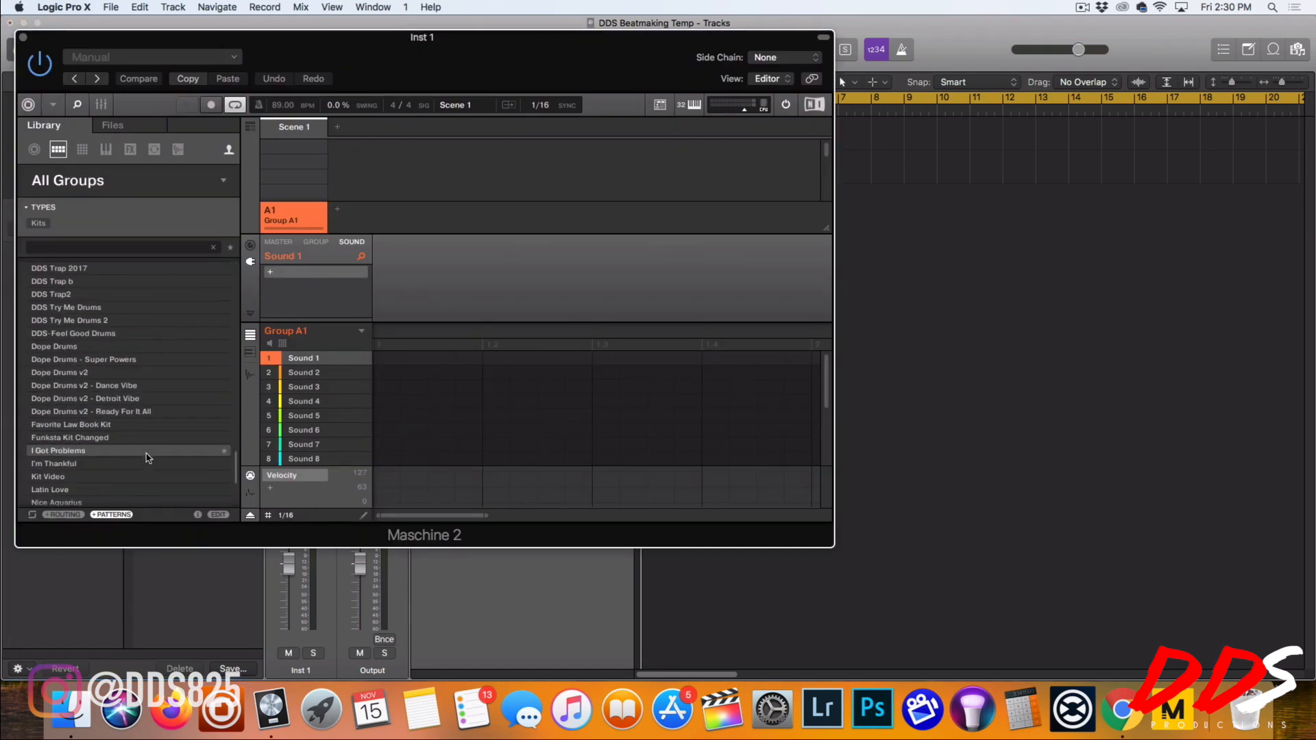
scroll(down, 3)
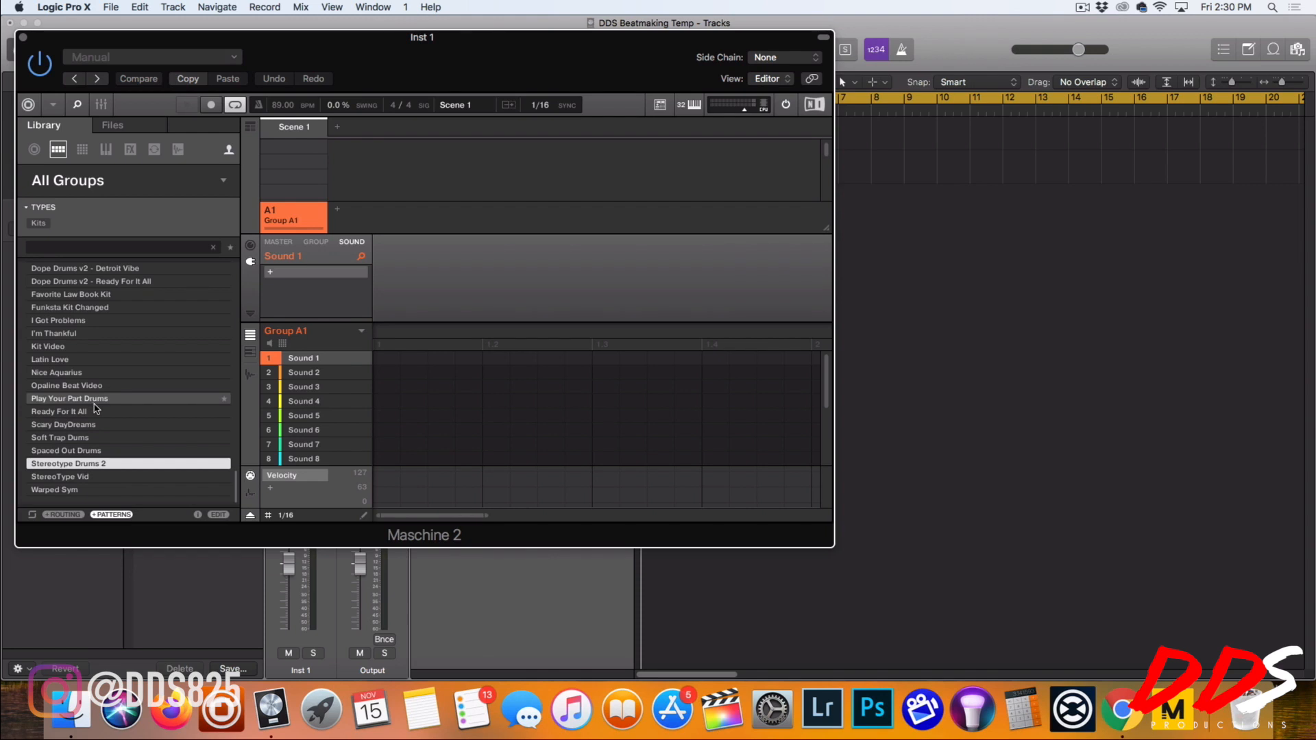
click(68, 477)
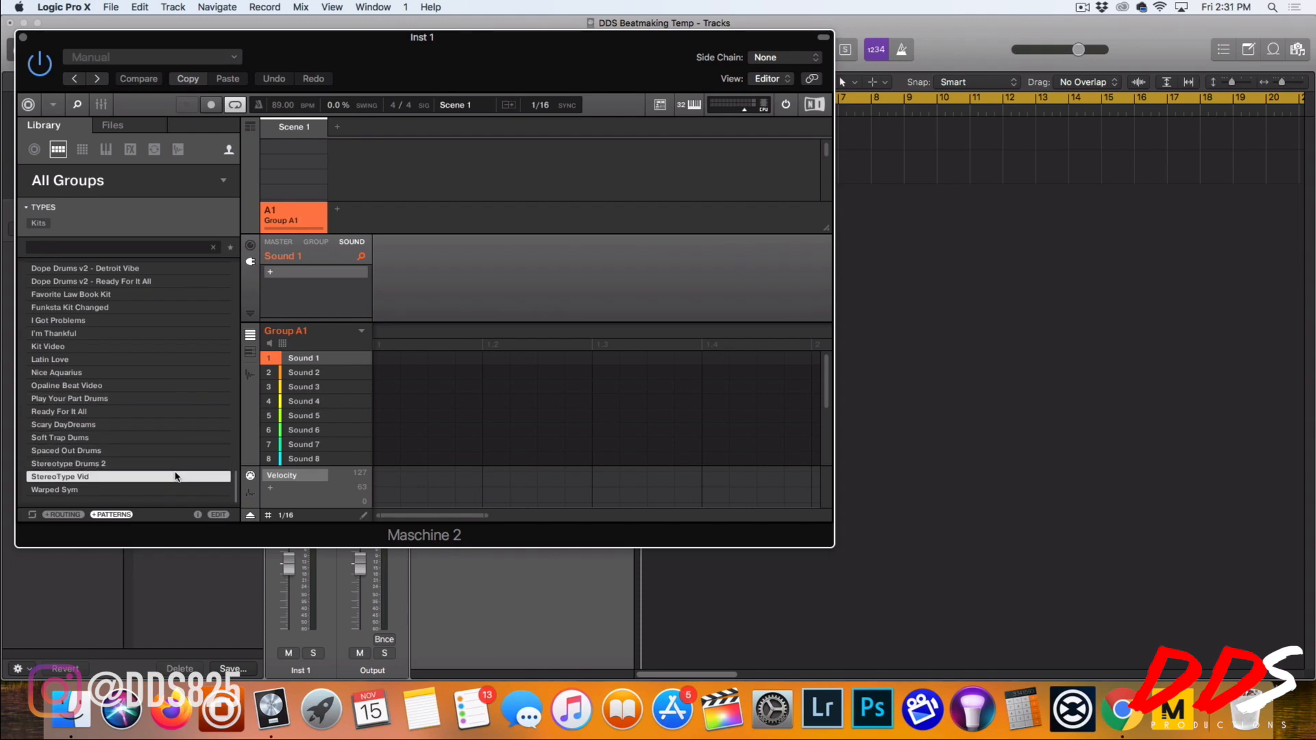
double_click(59, 475)
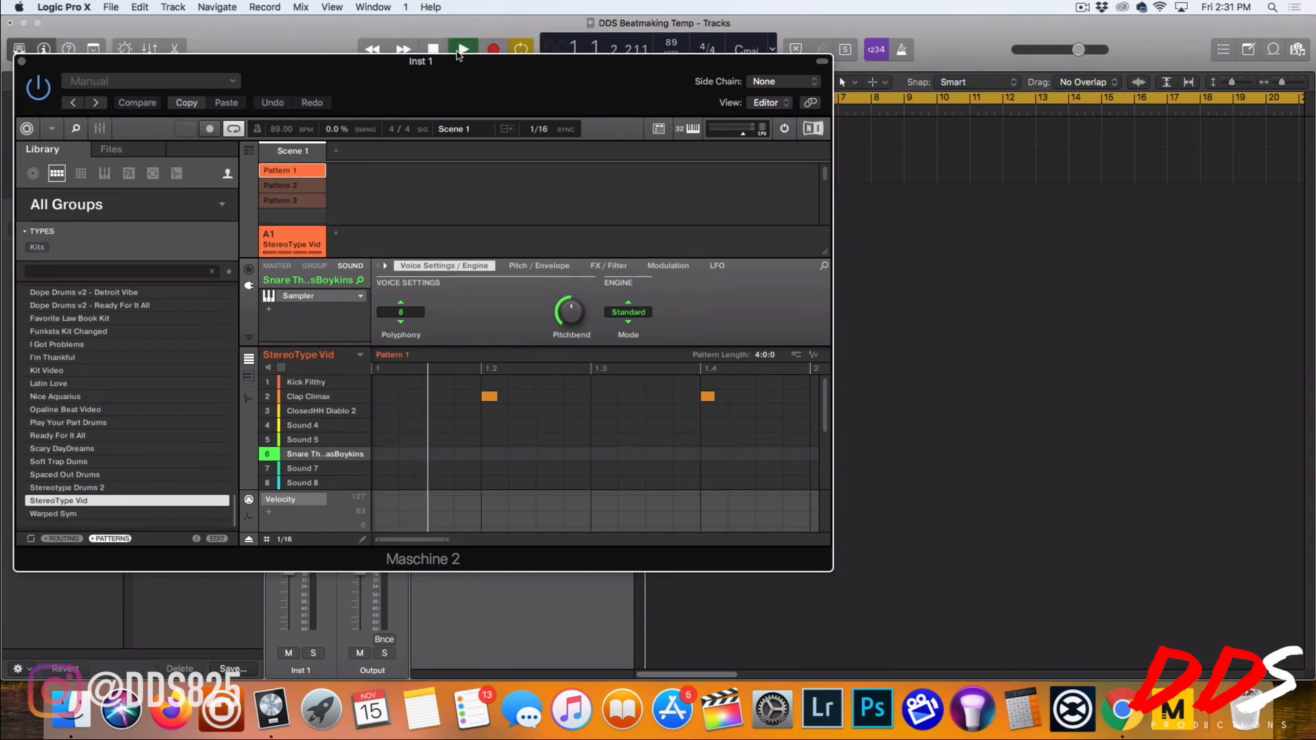
- Check Kick Filthy's output destination, then route the snare to Ext. 4
click(462, 48)
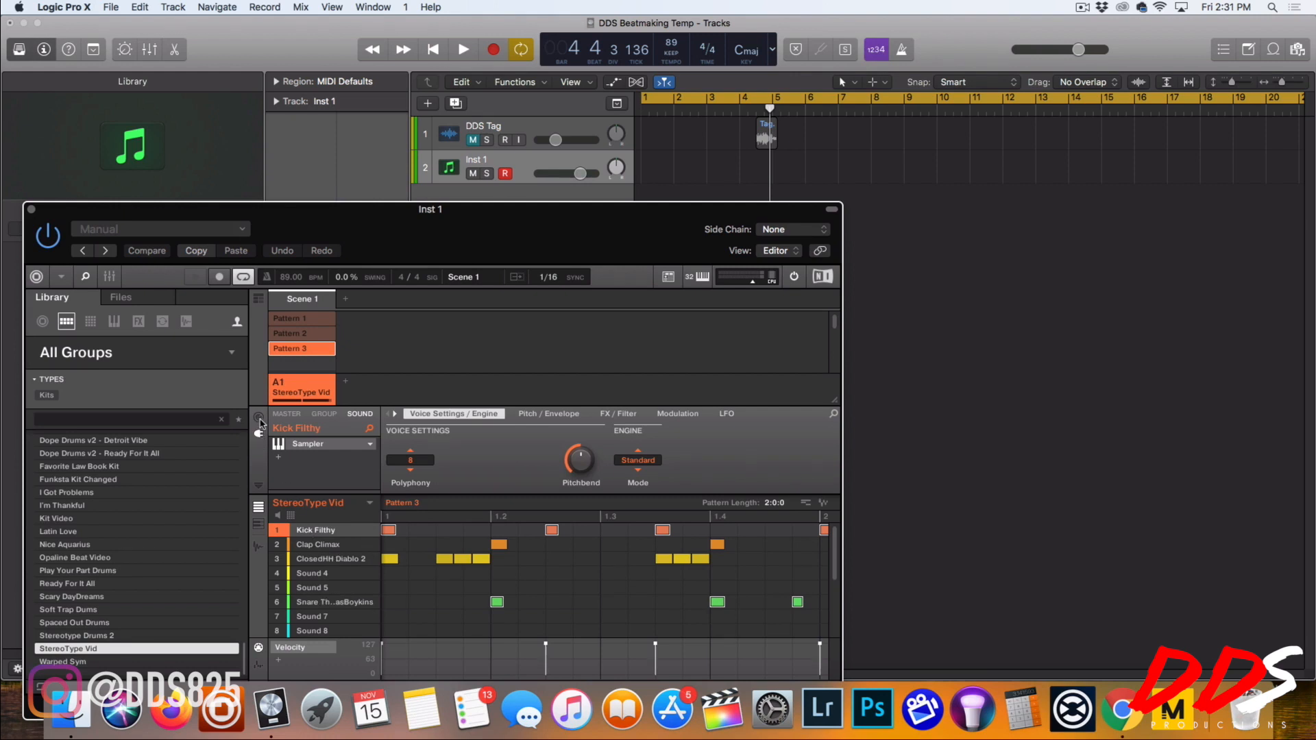
click(400, 413)
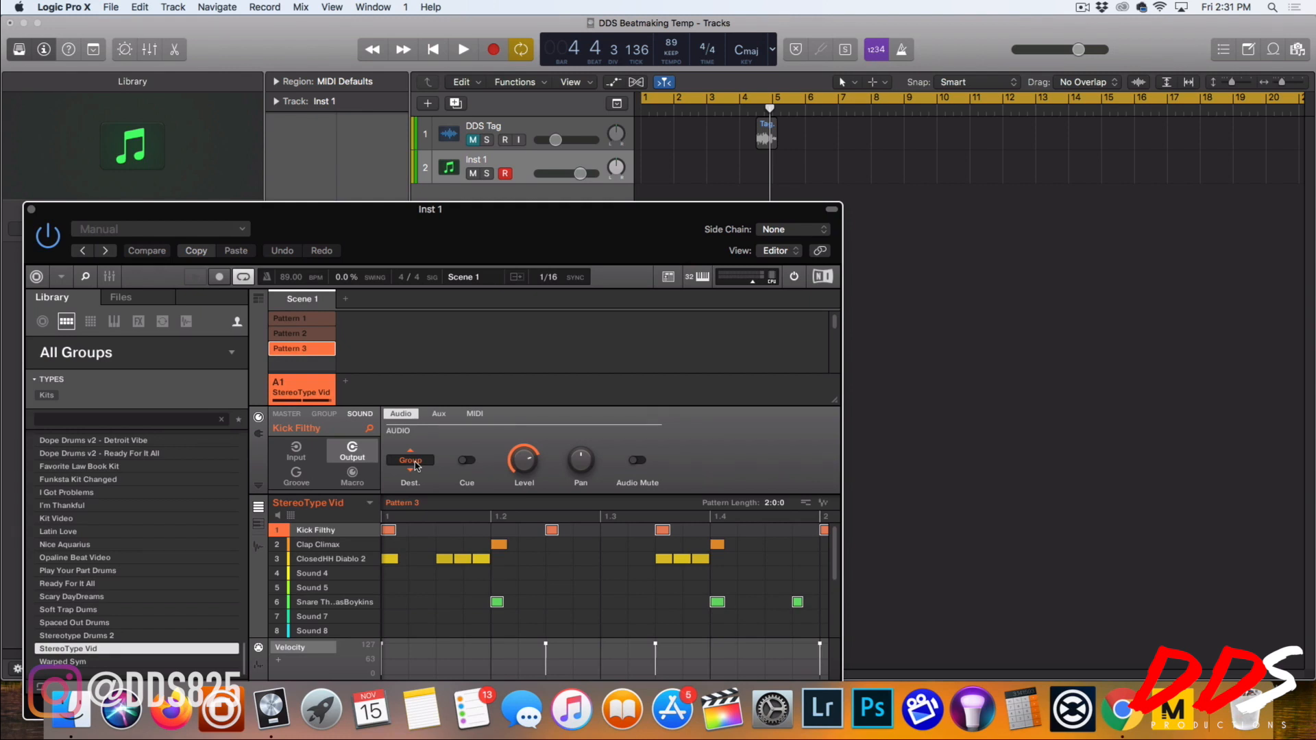
click(410, 459)
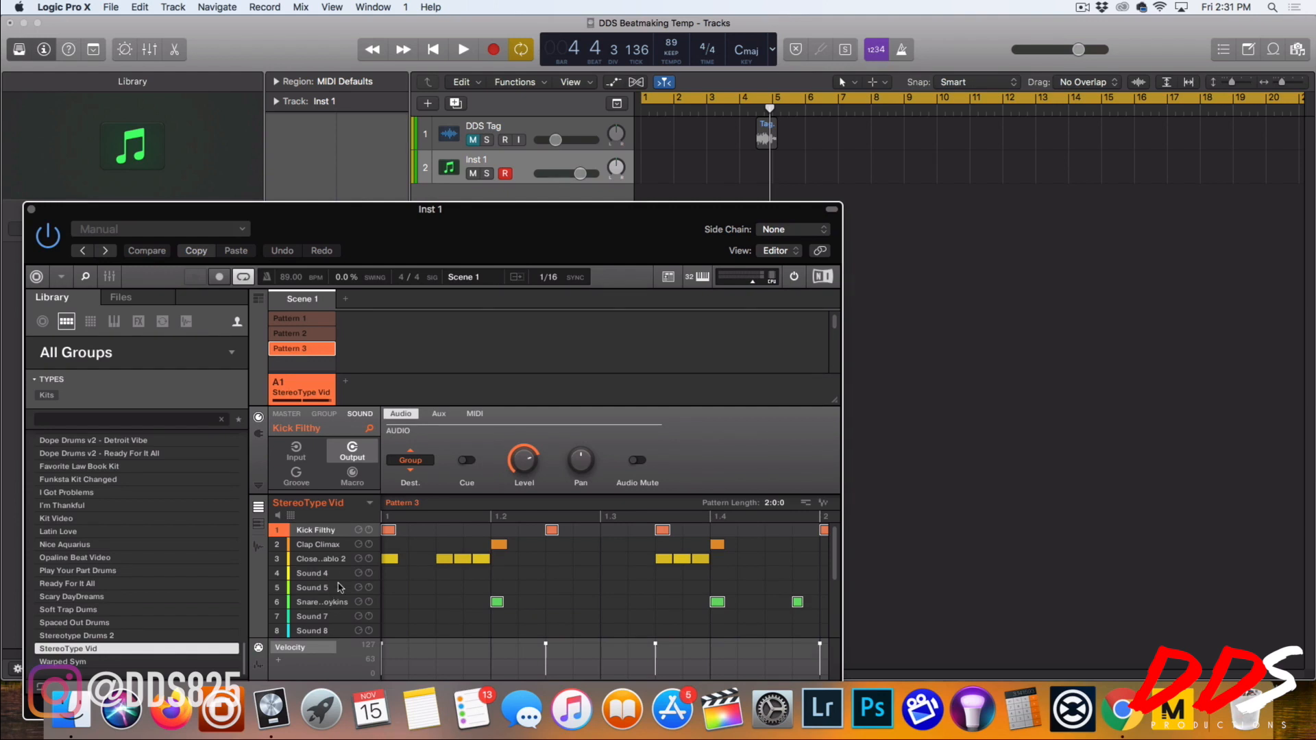
click(322, 602)
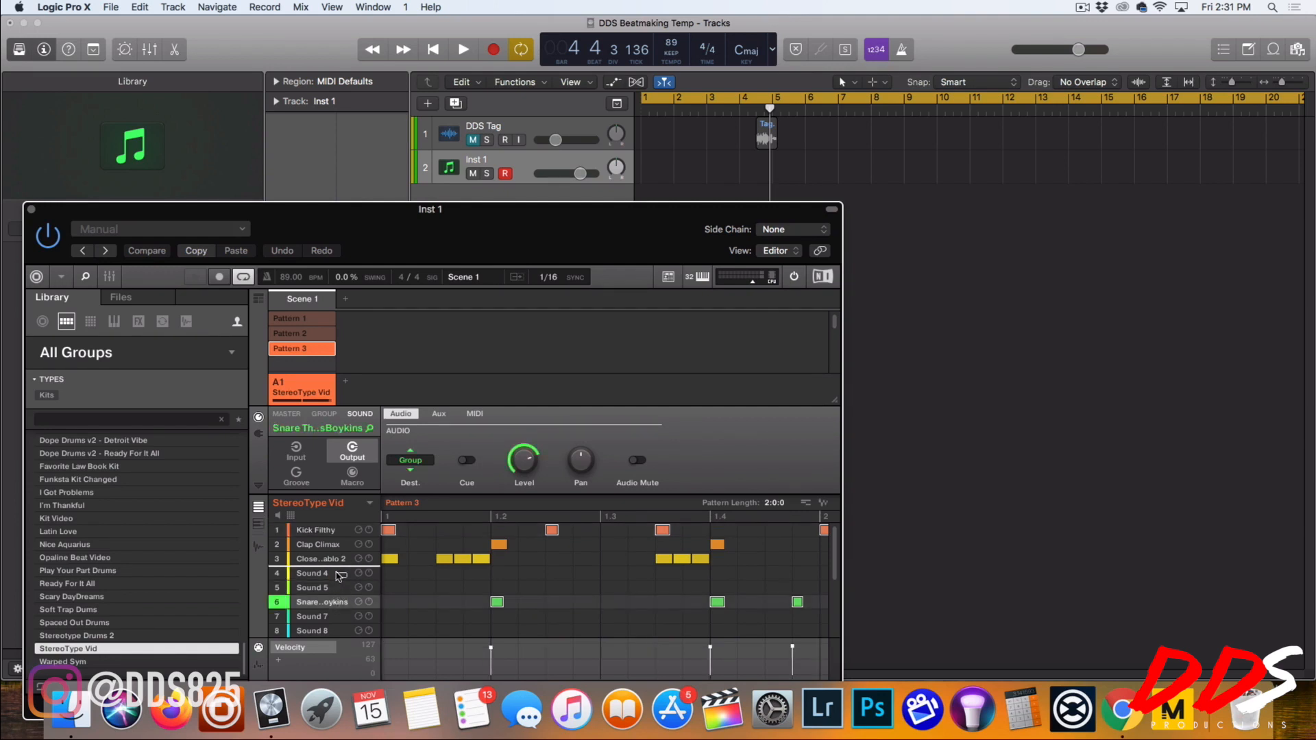
click(410, 466)
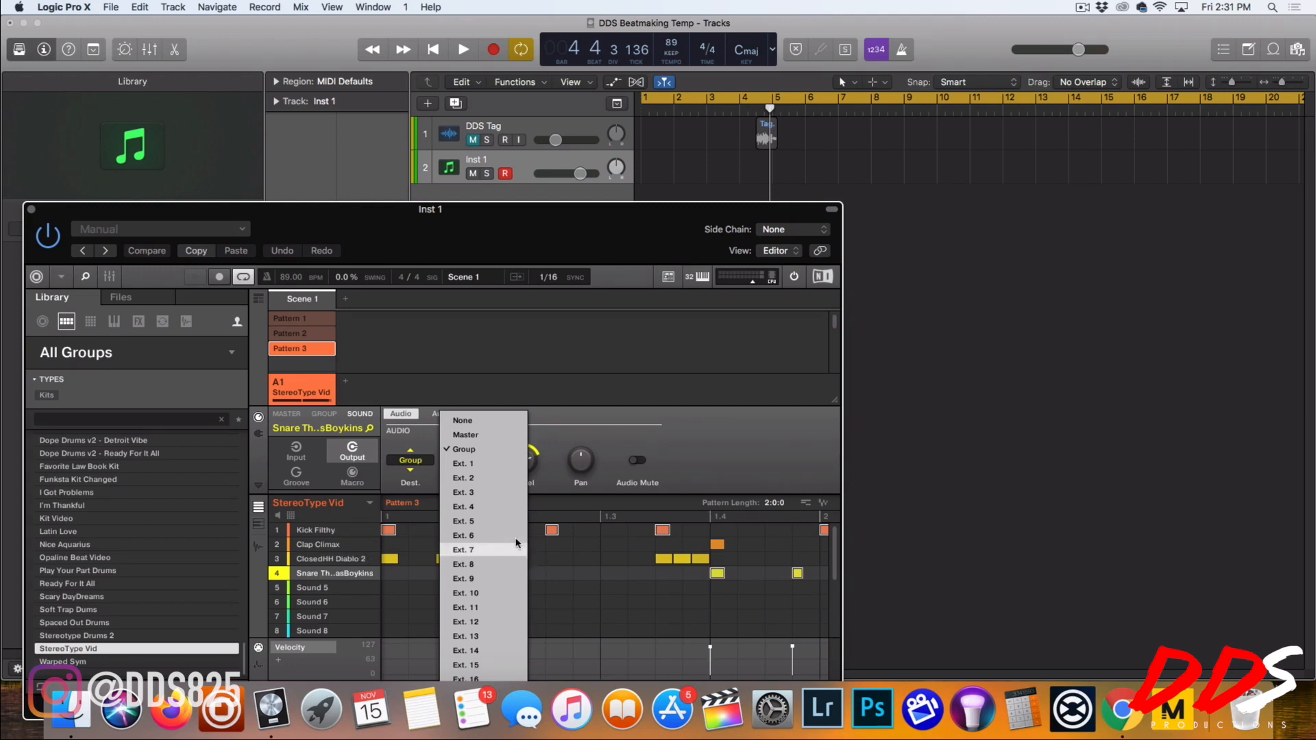
click(463, 505)
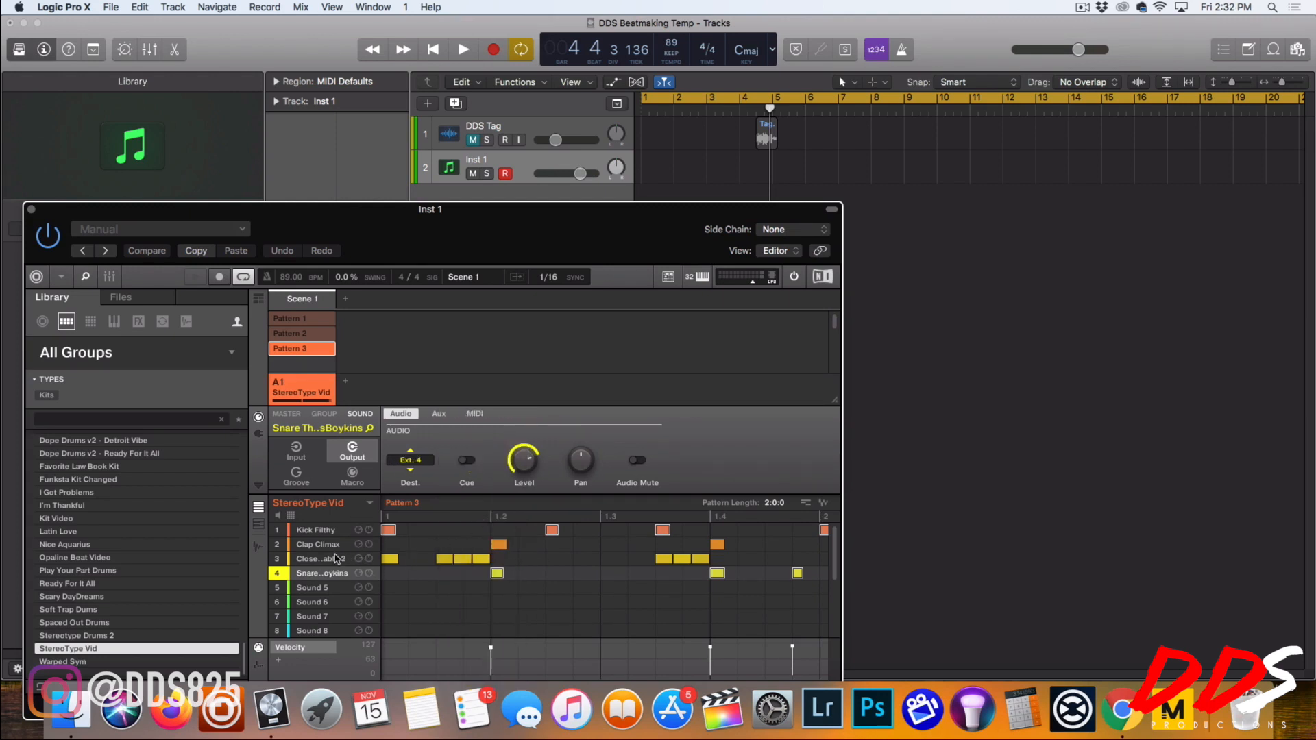
- Send ClosedHH Diablo 2 to Ext. 3 and open Kick Filthy's destination menu
click(410, 456)
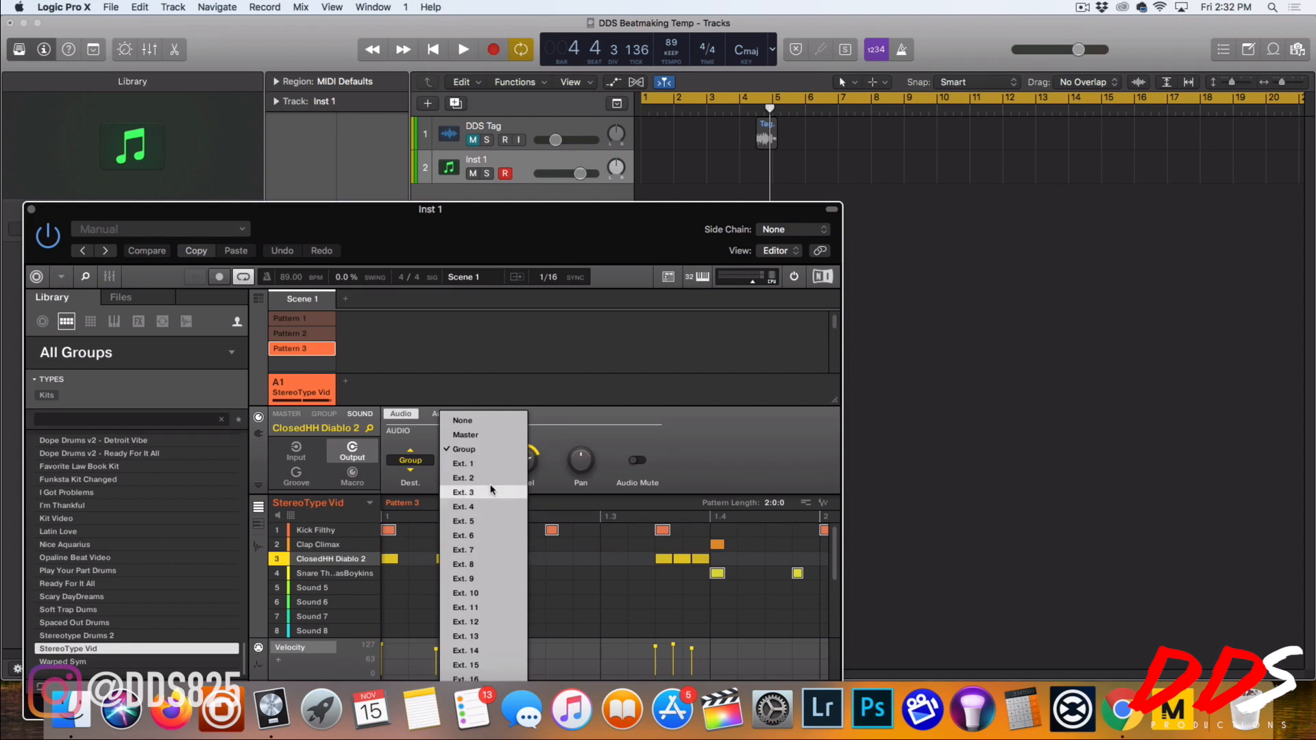
click(464, 492)
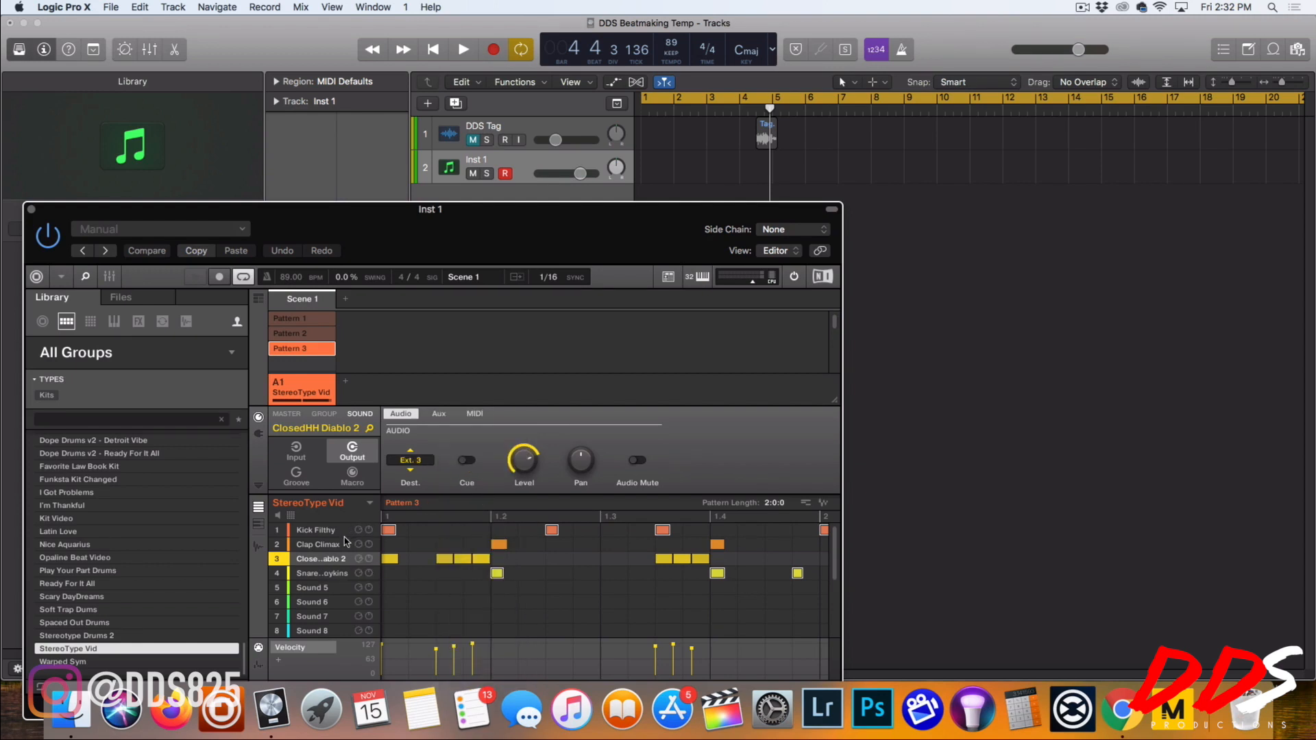
click(410, 457)
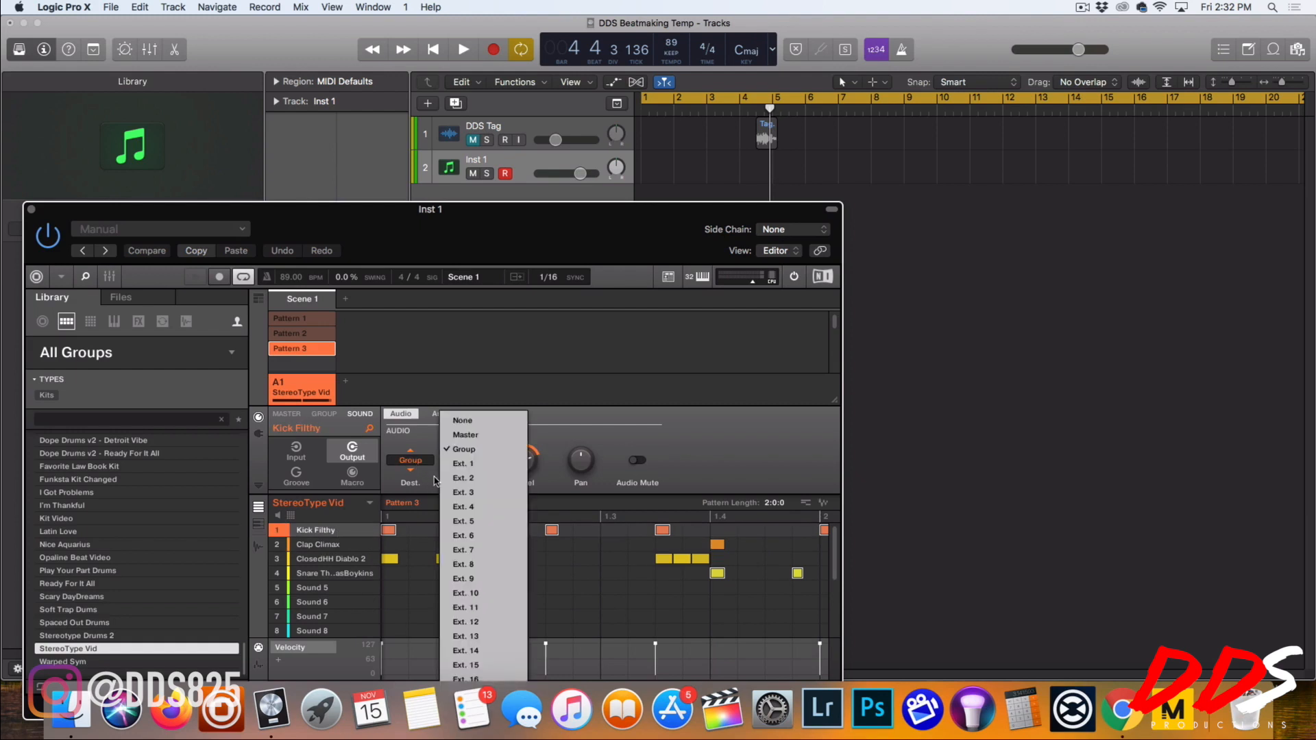
click(461, 462)
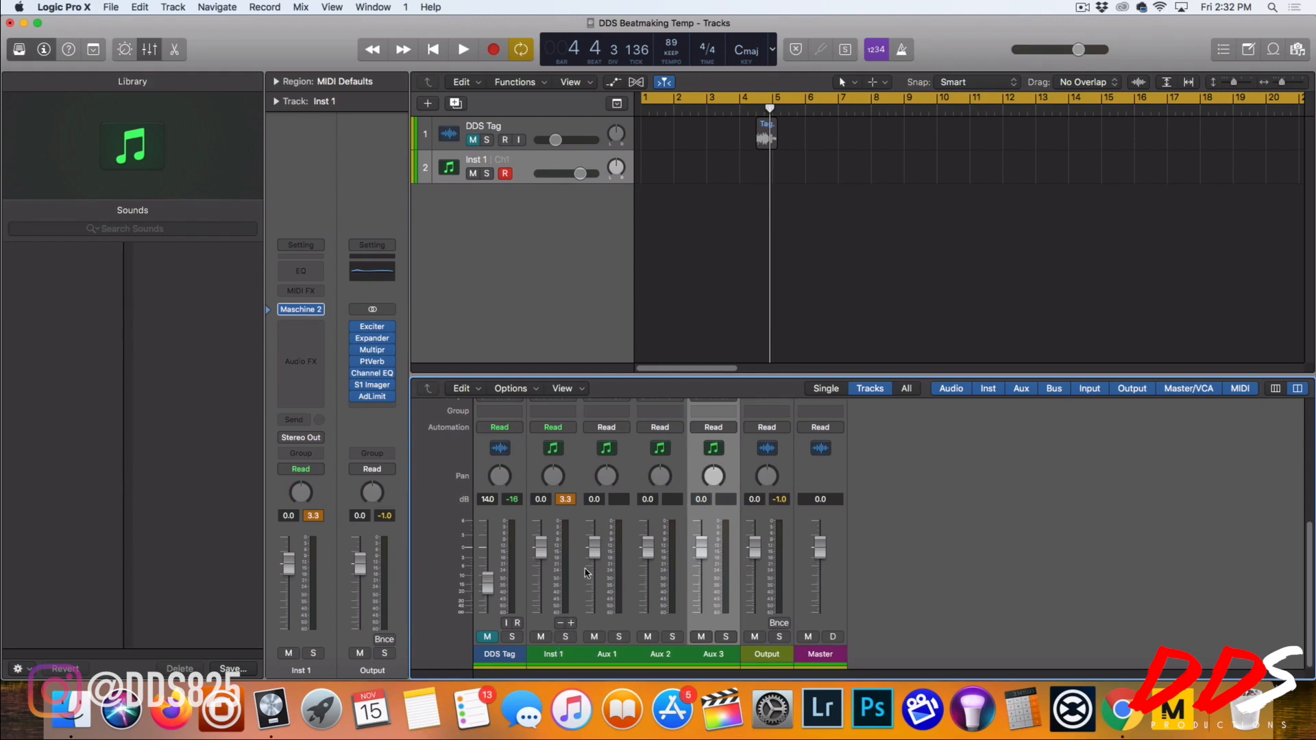
- Play the beat, rename the Inst 1 channel to Kick, and solo it
click(461, 49)
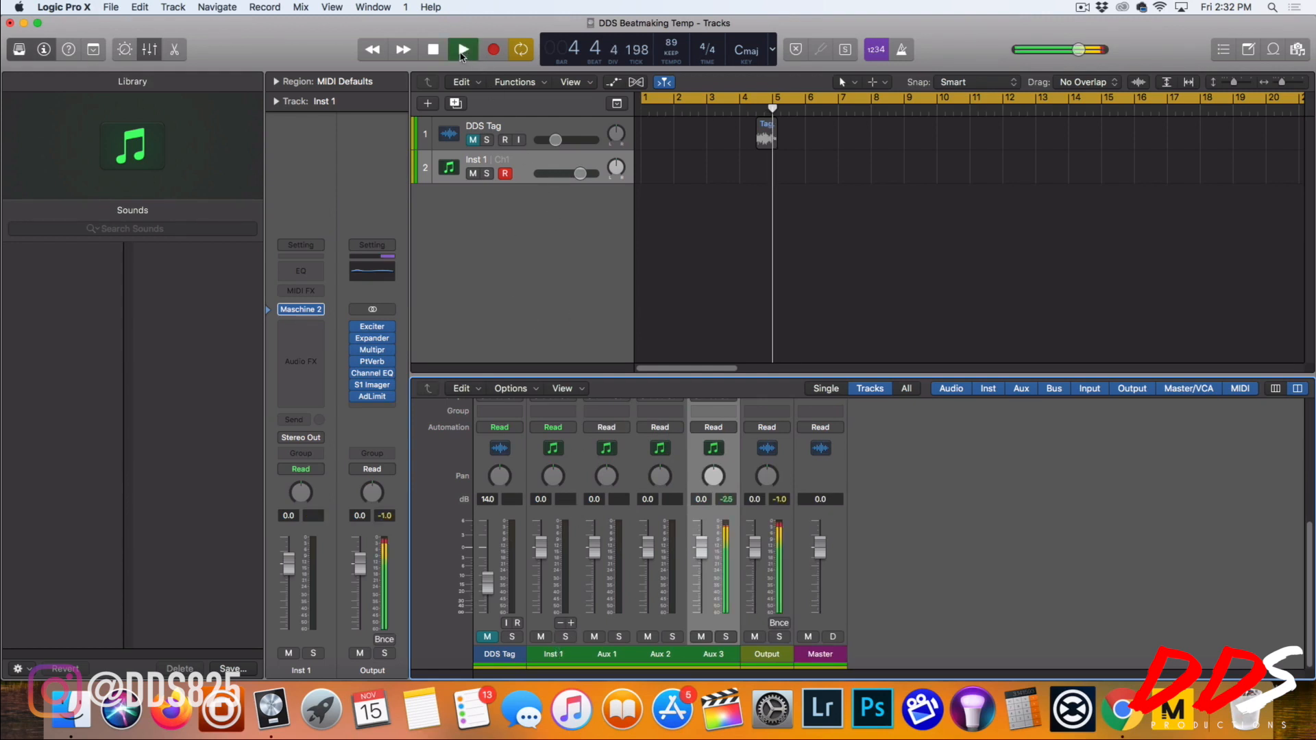
click(463, 49)
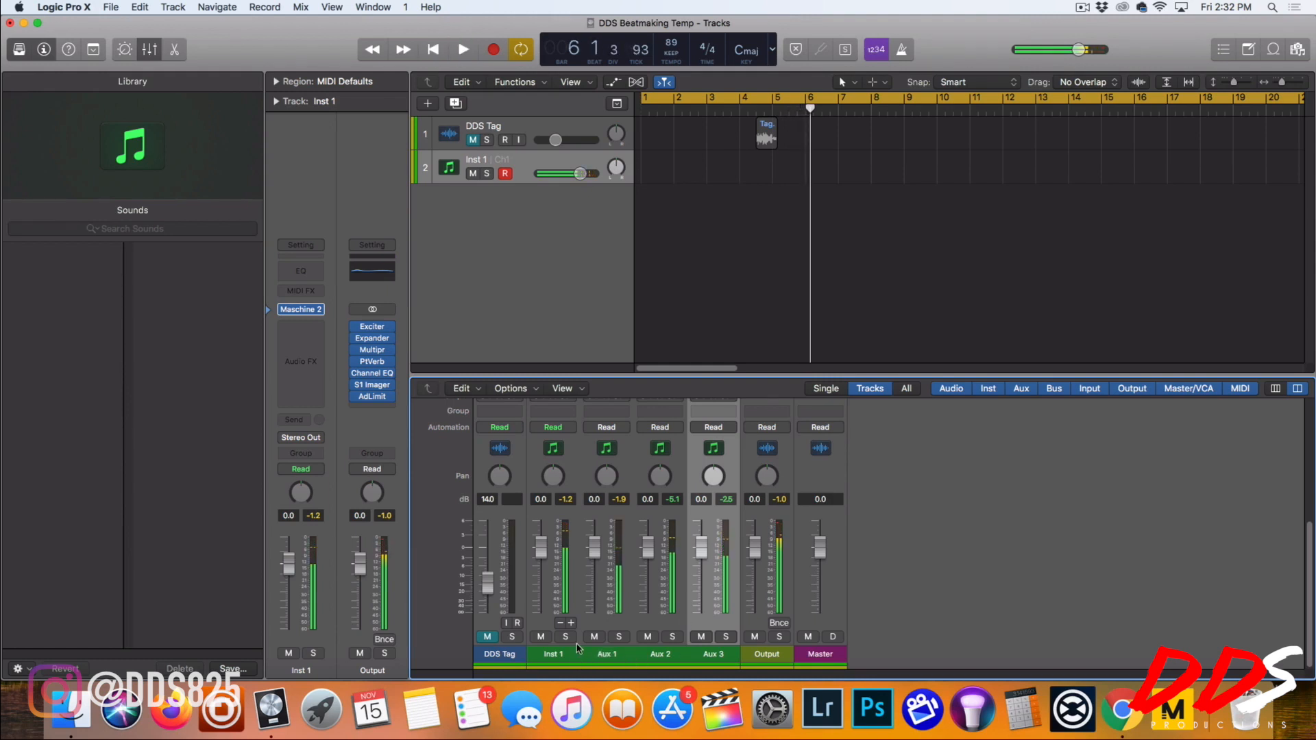
click(565, 637)
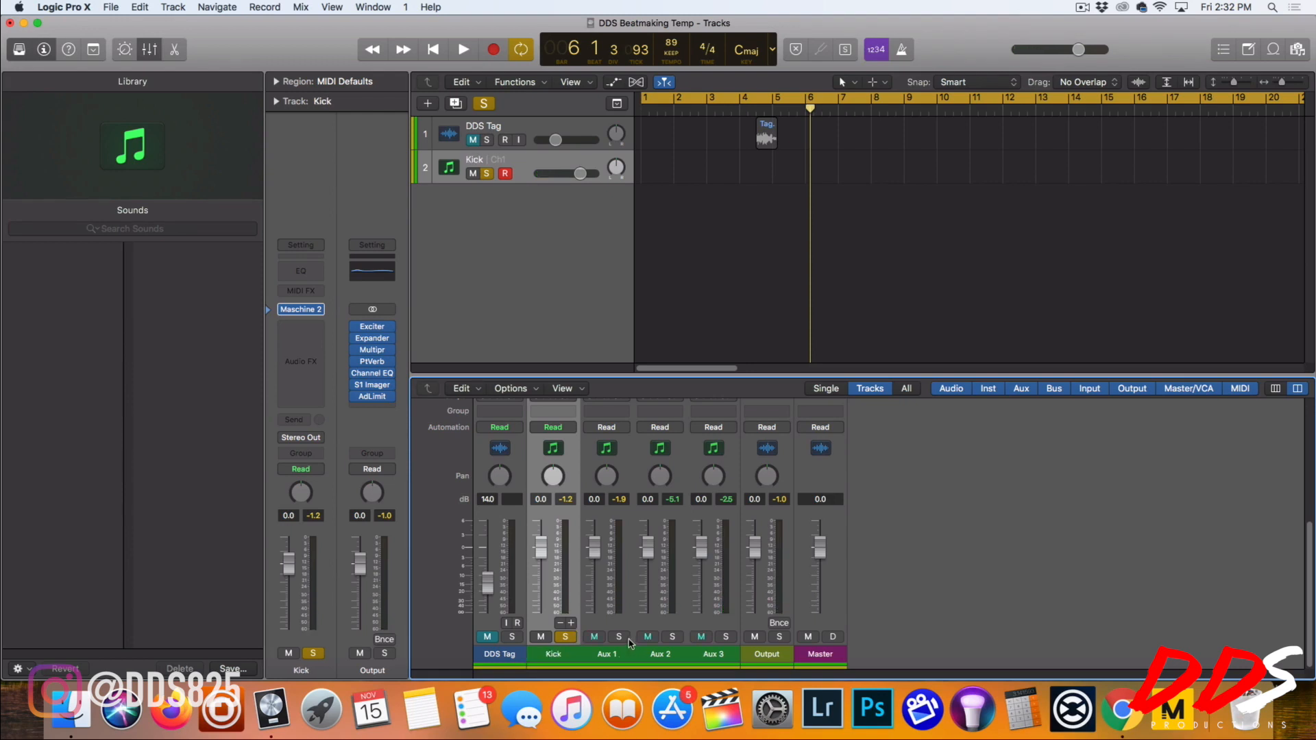
- Solo and rename the aux channels Clap, Hi Hat, Snare, and pan Snare to -20
click(463, 49)
text(Snare)
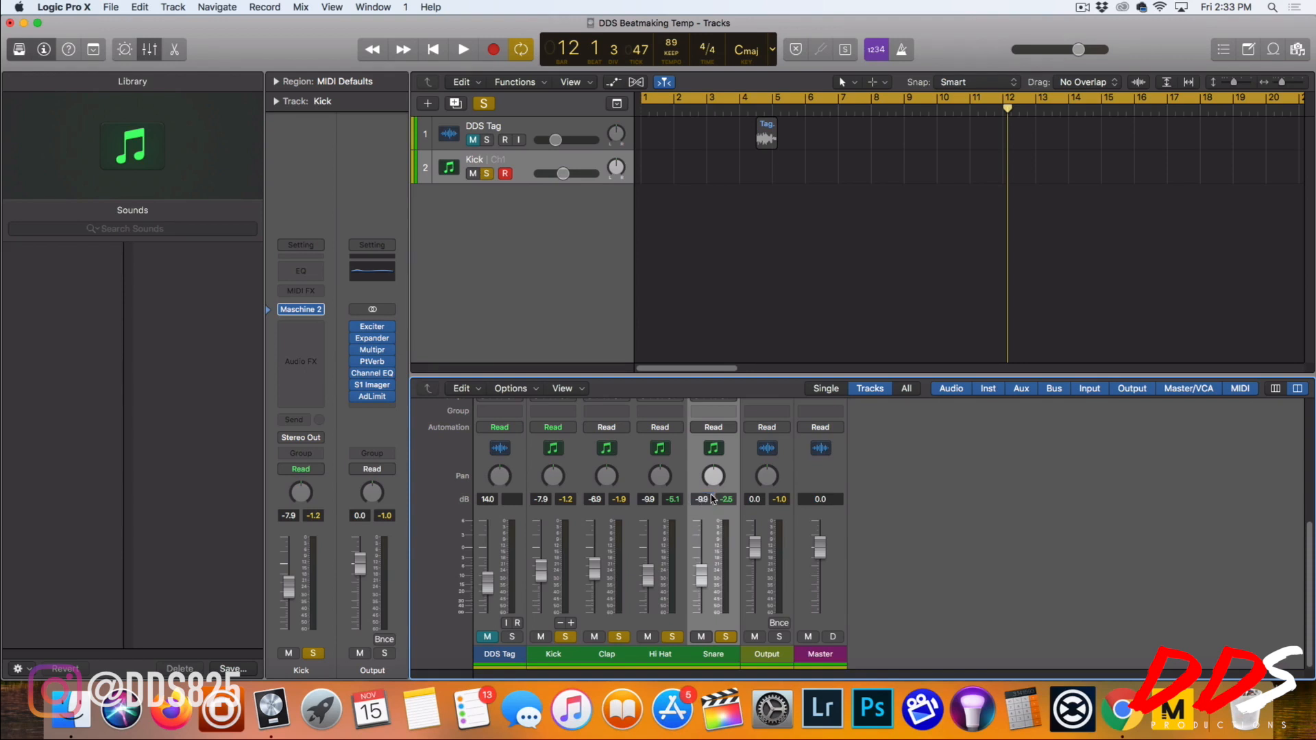
drag(712, 476, 713, 487)
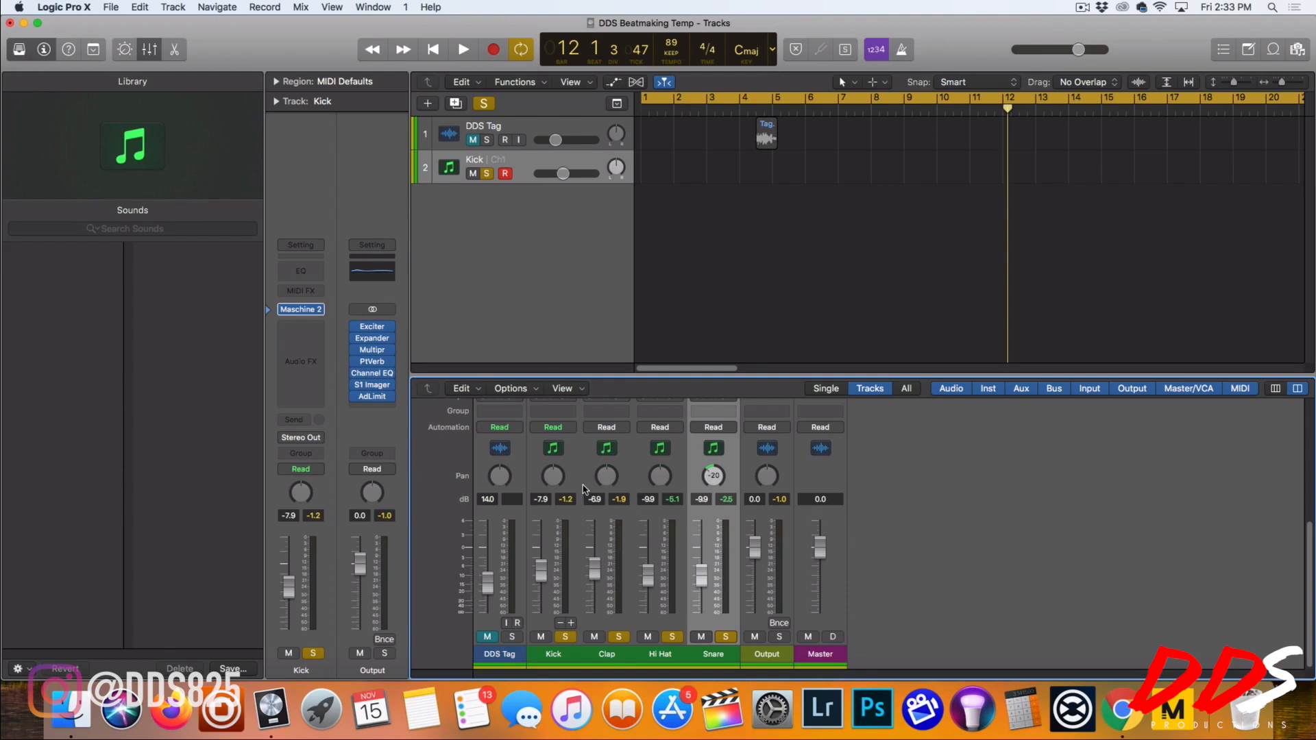
- Drag StereoType Vid Pattern 3 onto bar 1 of the Kick track and play it
click(463, 48)
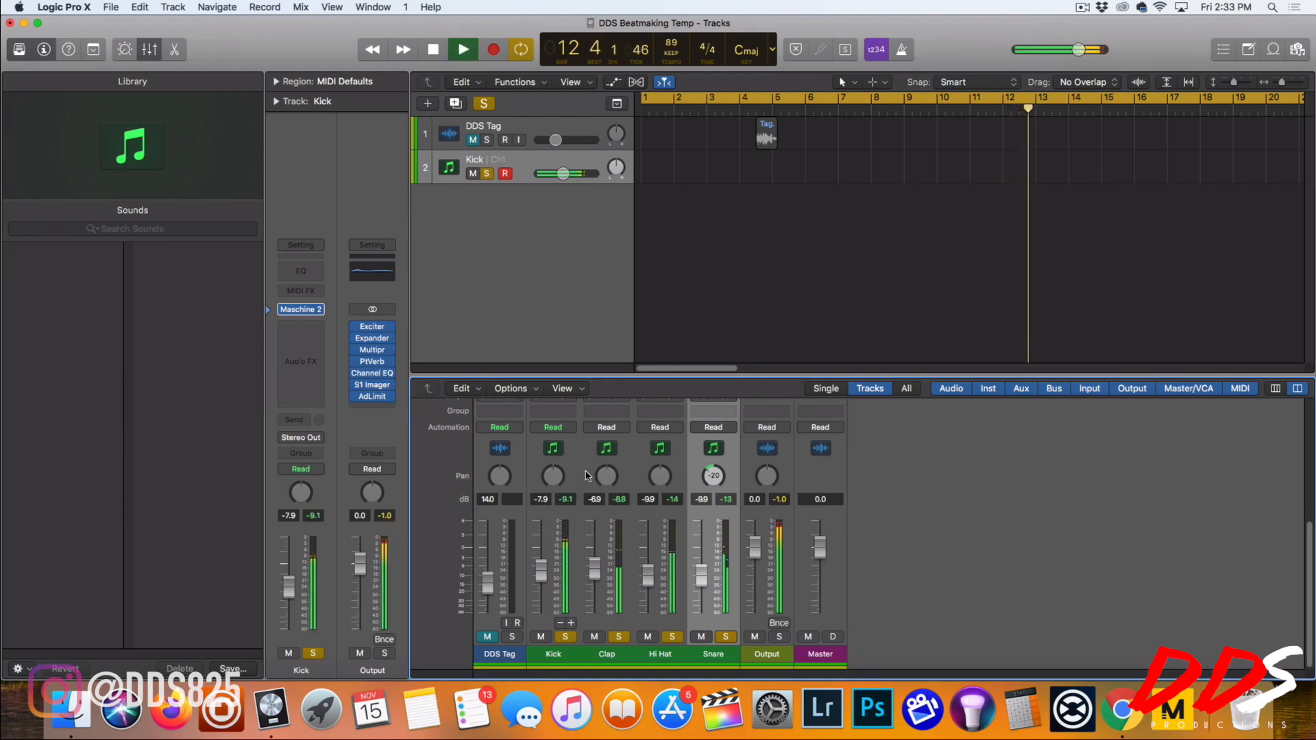
click(433, 50)
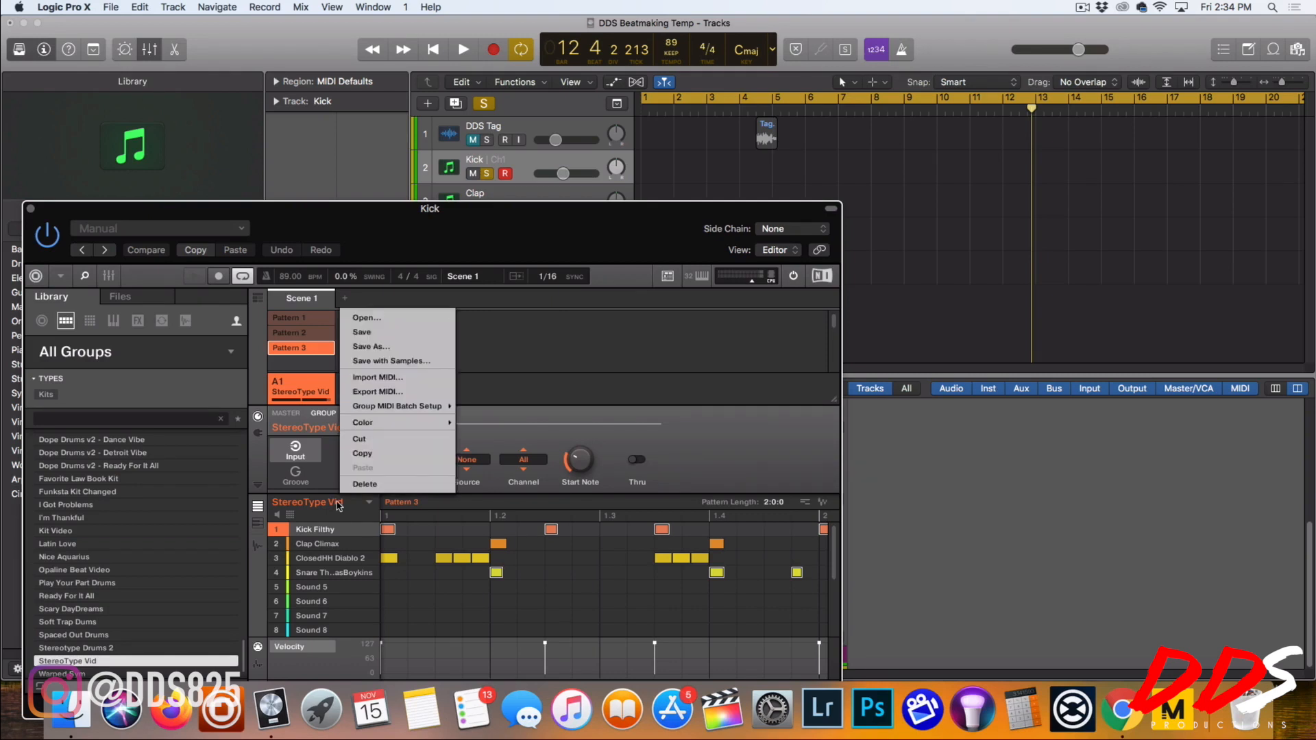
mouse_move(396, 405)
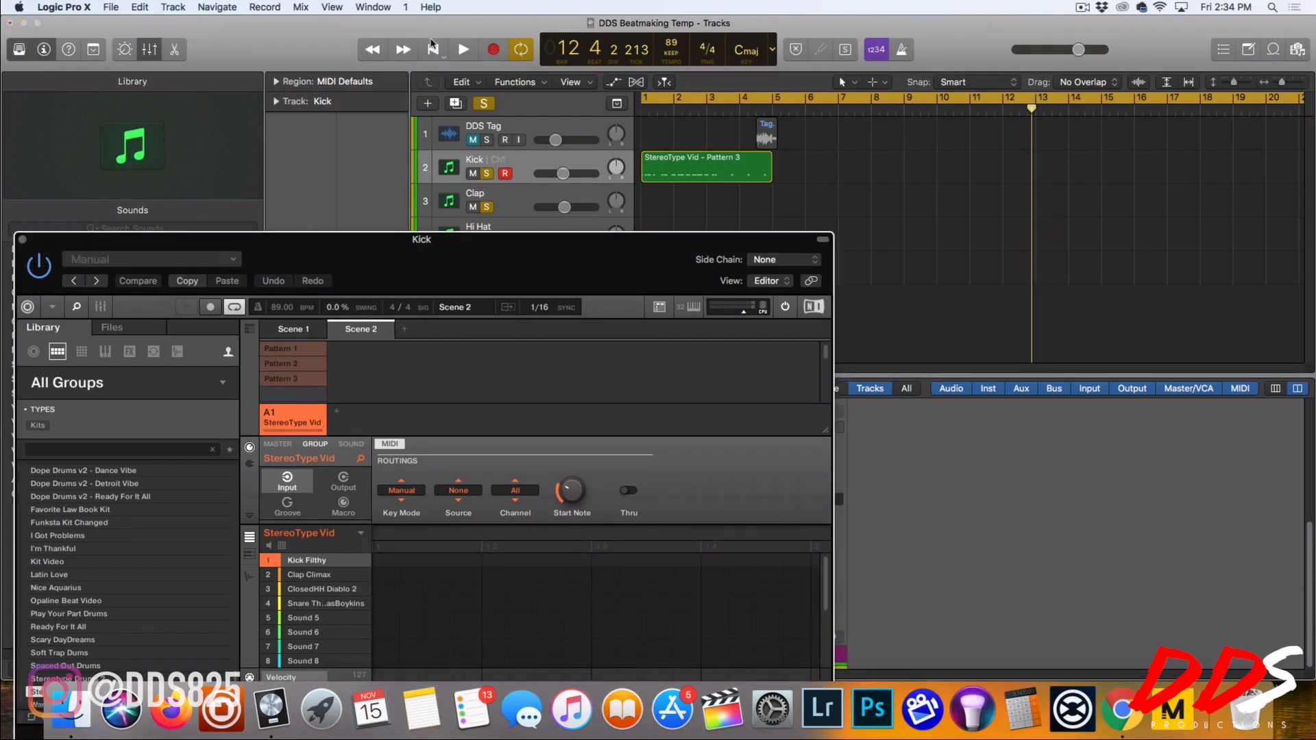
click(462, 49)
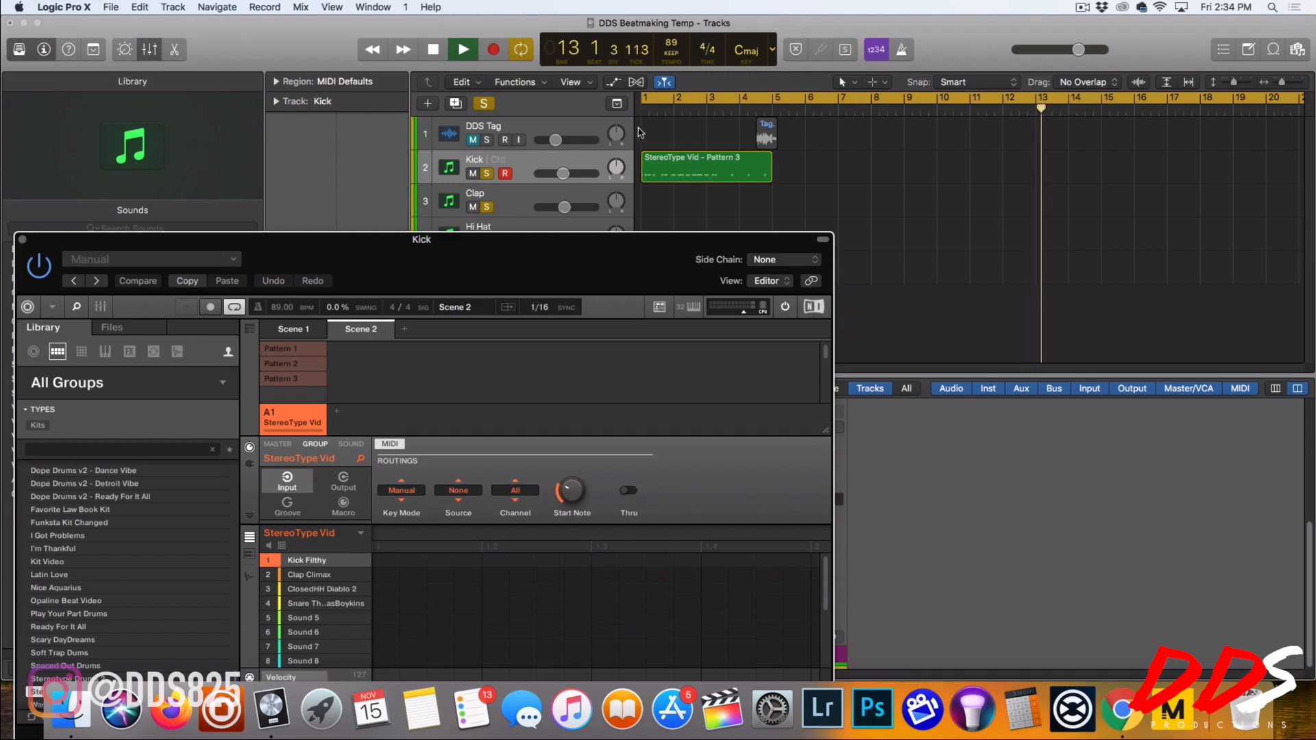
click(461, 48)
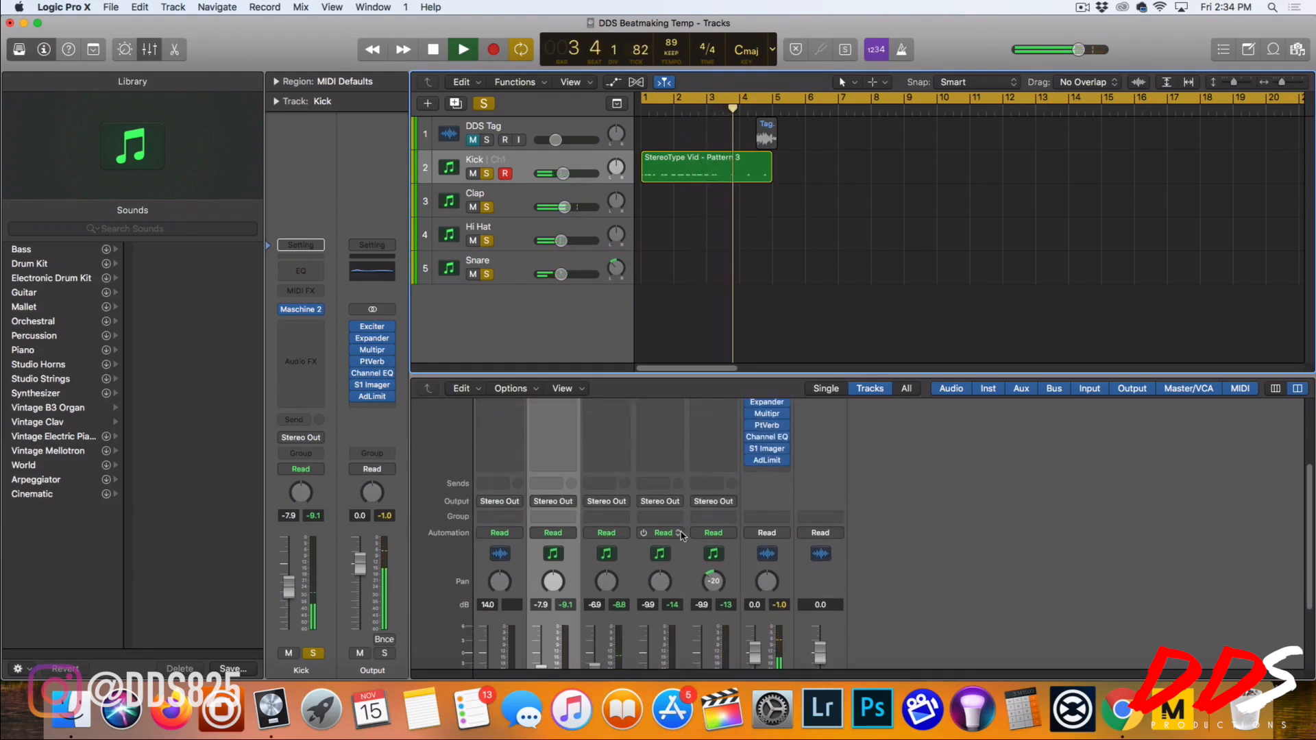
click(462, 49)
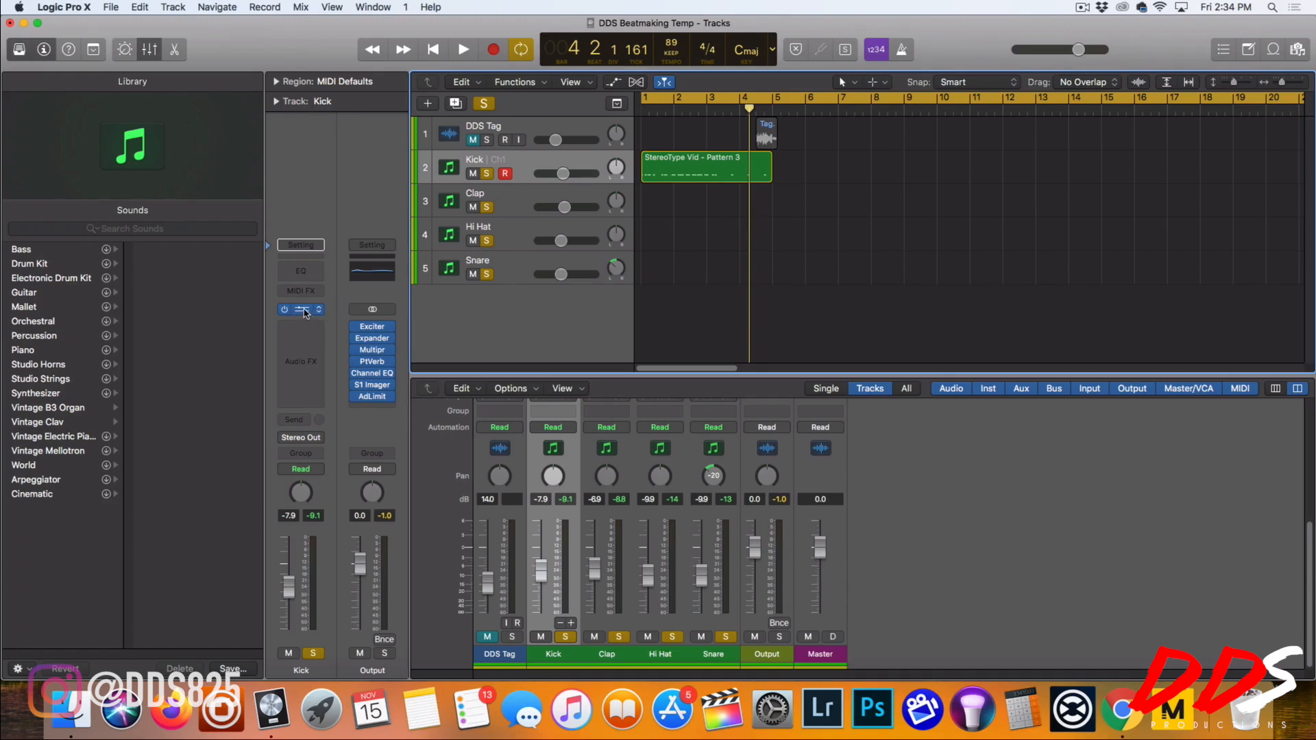
mouse_move(302, 310)
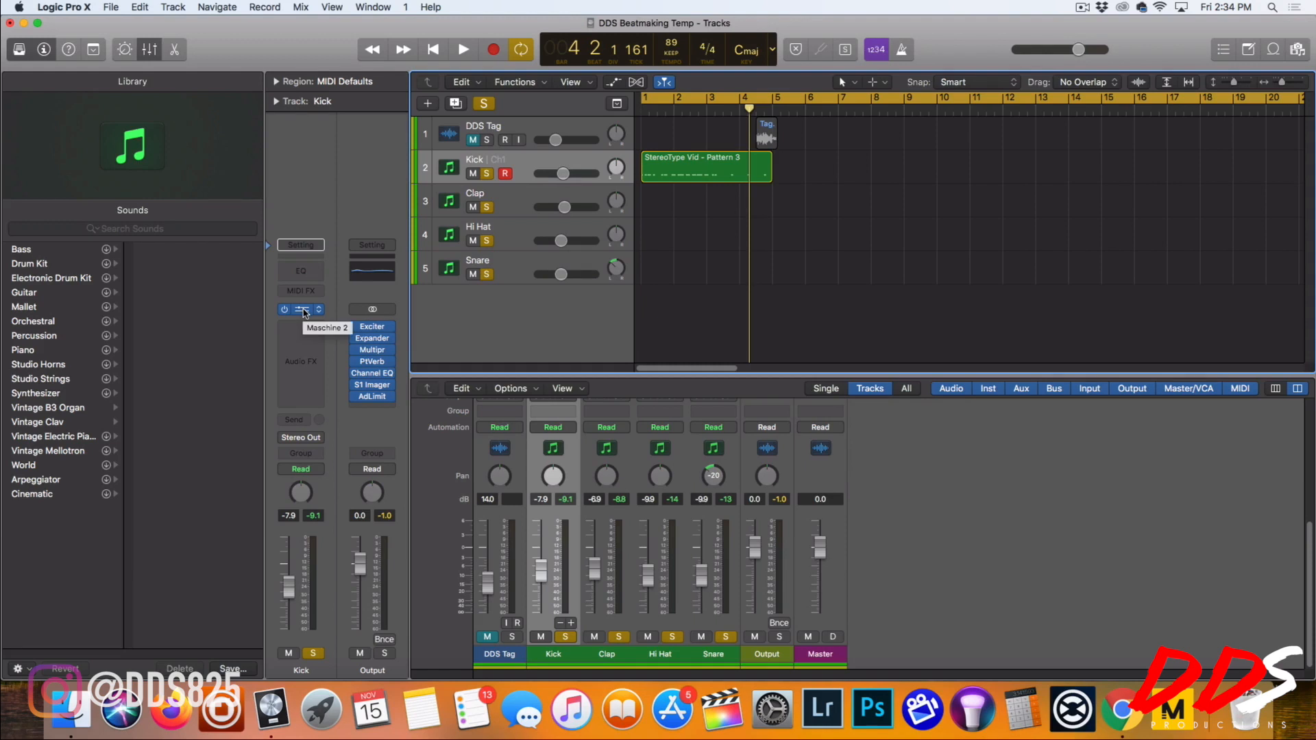
click(300, 309)
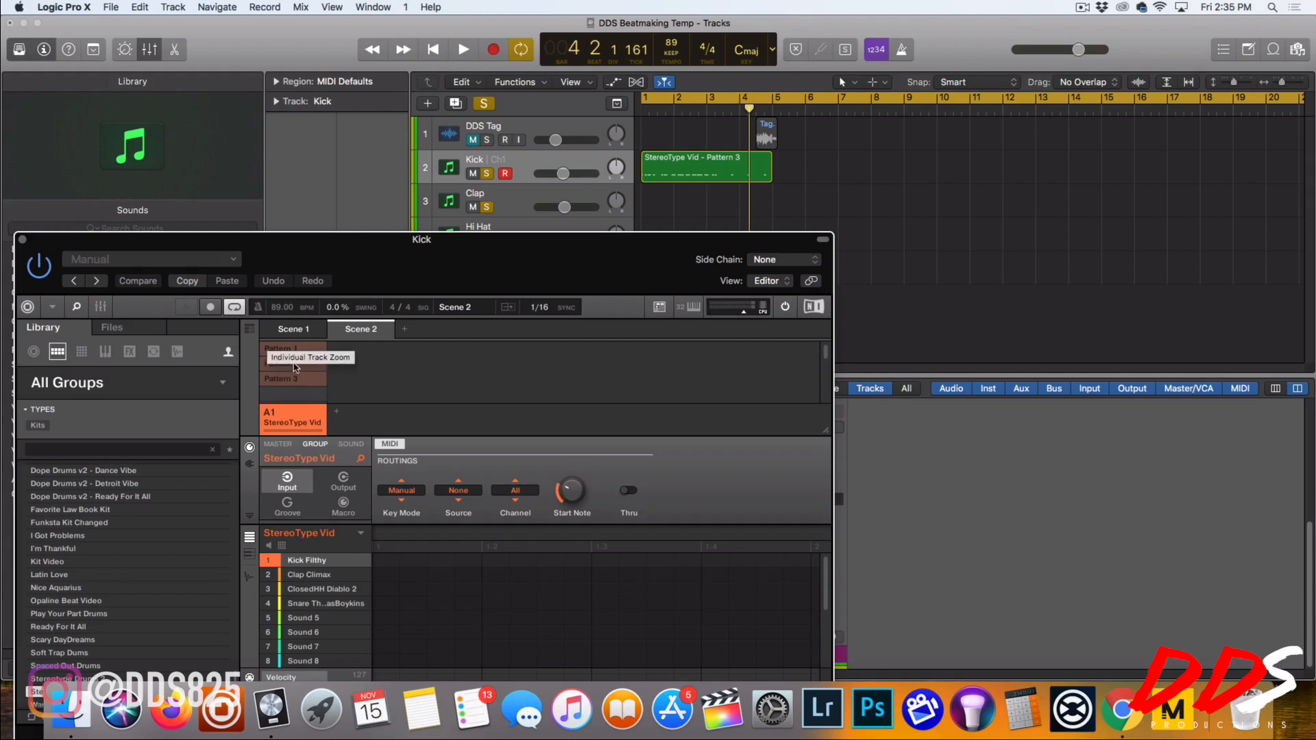
- Add Clap Climax Pattern 1 to the Kick track and move it to bar 5
click(283, 348)
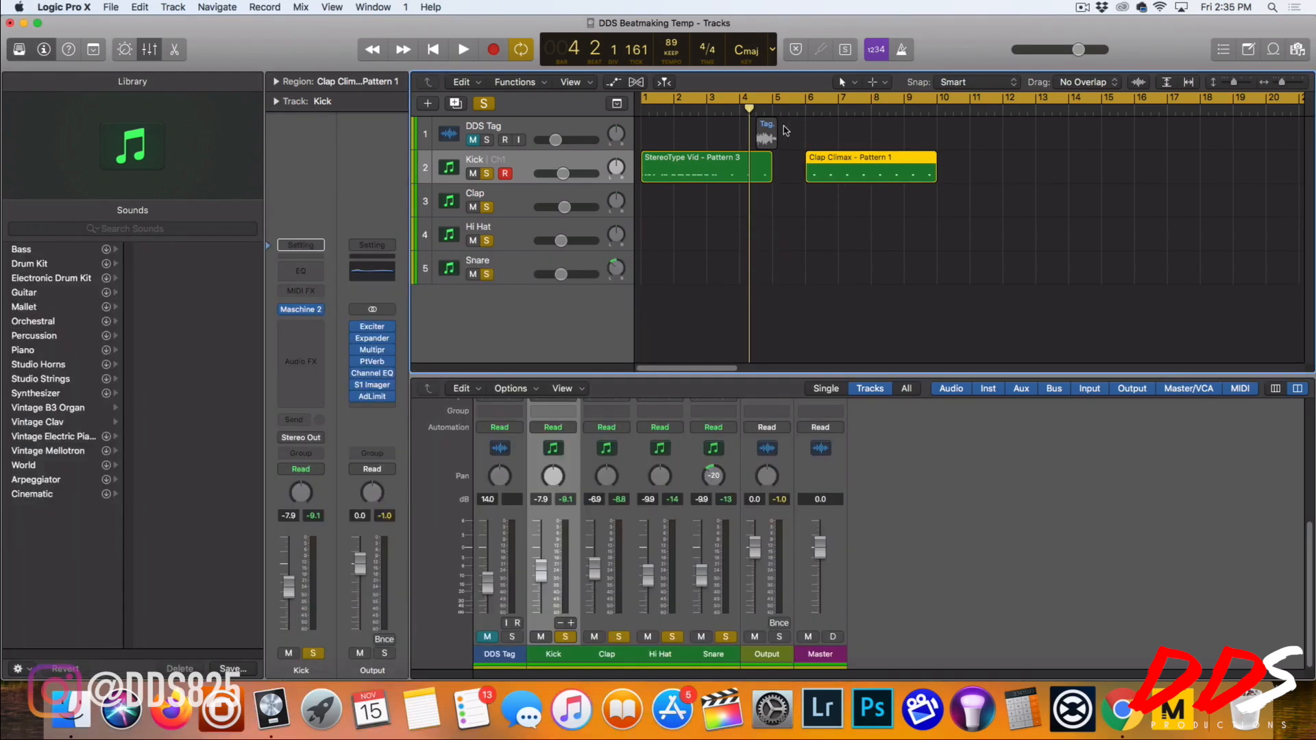
drag(870, 168, 806, 172)
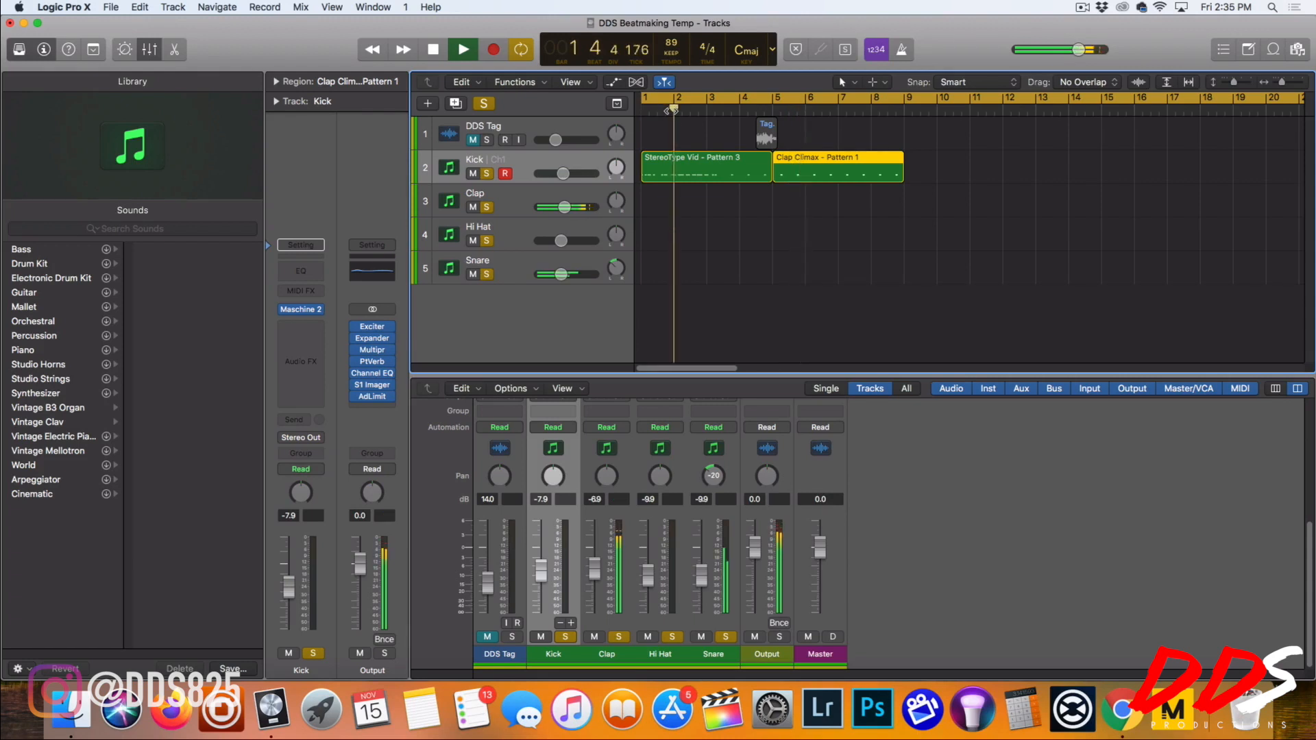
click(461, 50)
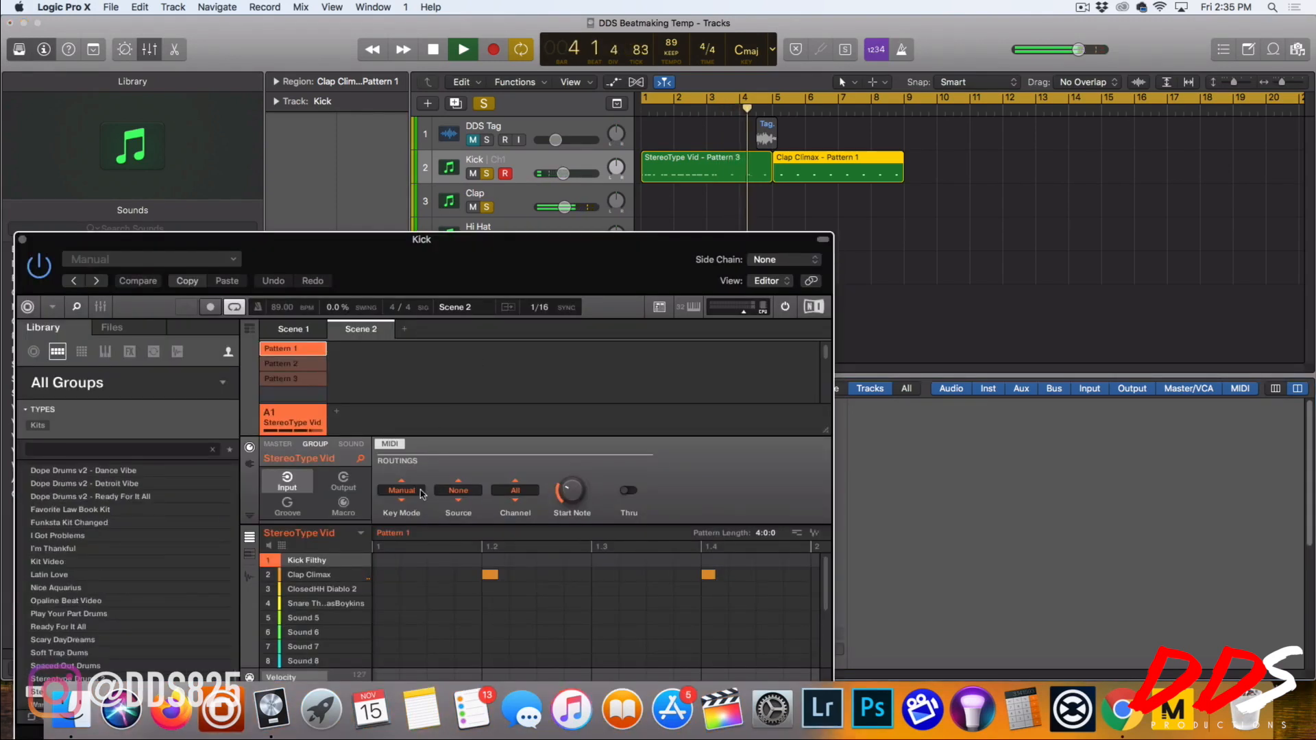
click(433, 50)
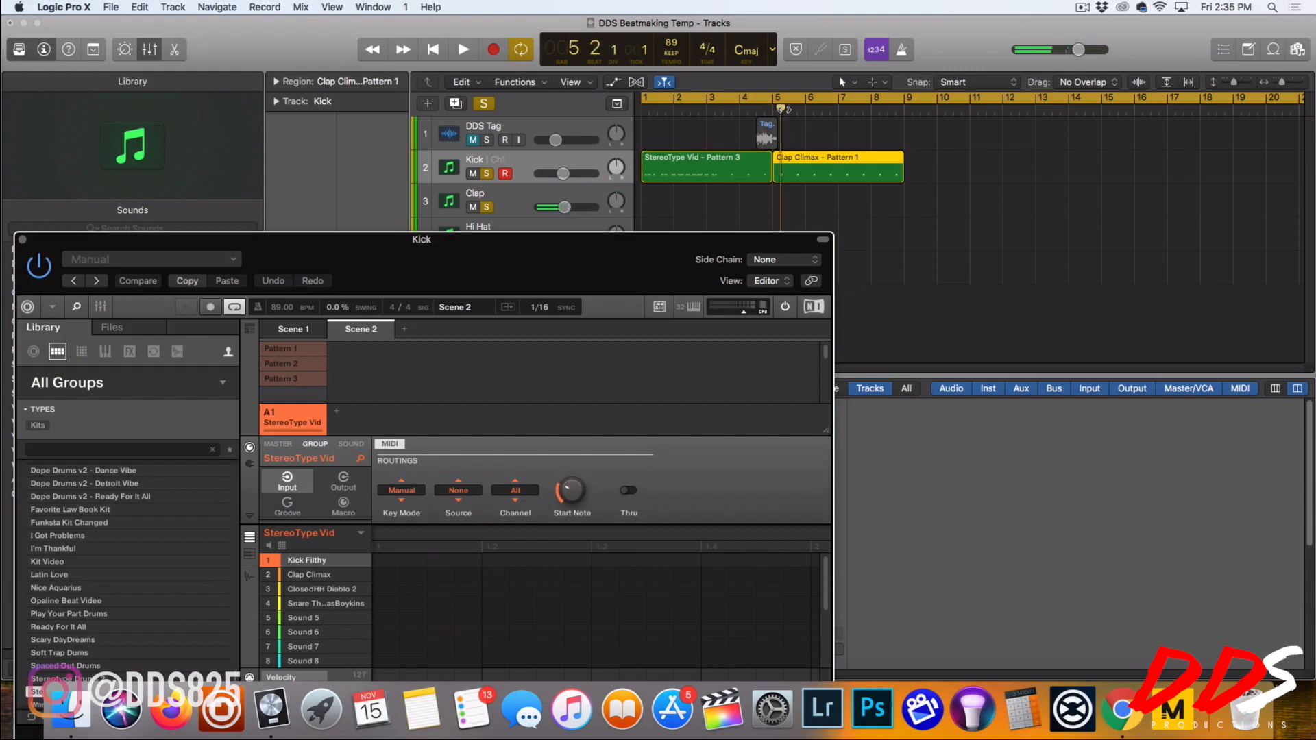
- Drag Maschine Pattern 2 in after Pattern 1 and play the arrangement
click(462, 50)
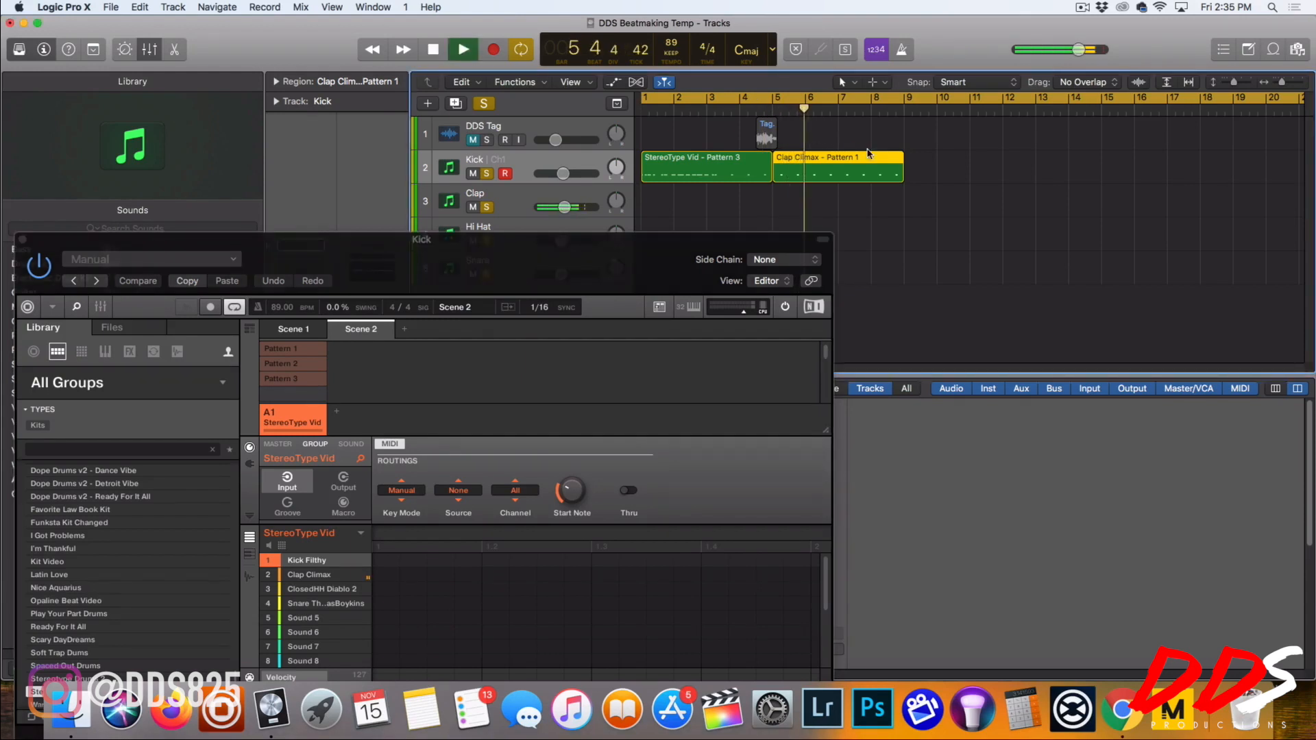
click(283, 363)
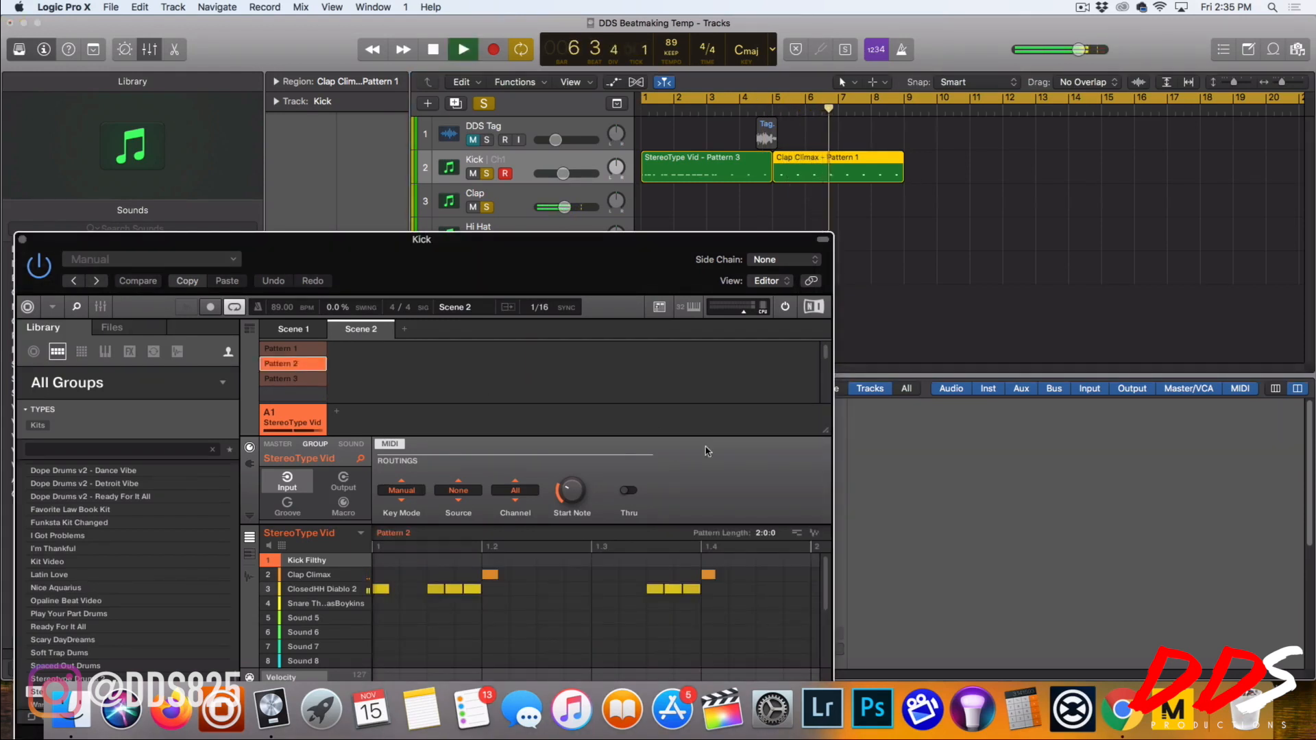
click(433, 49)
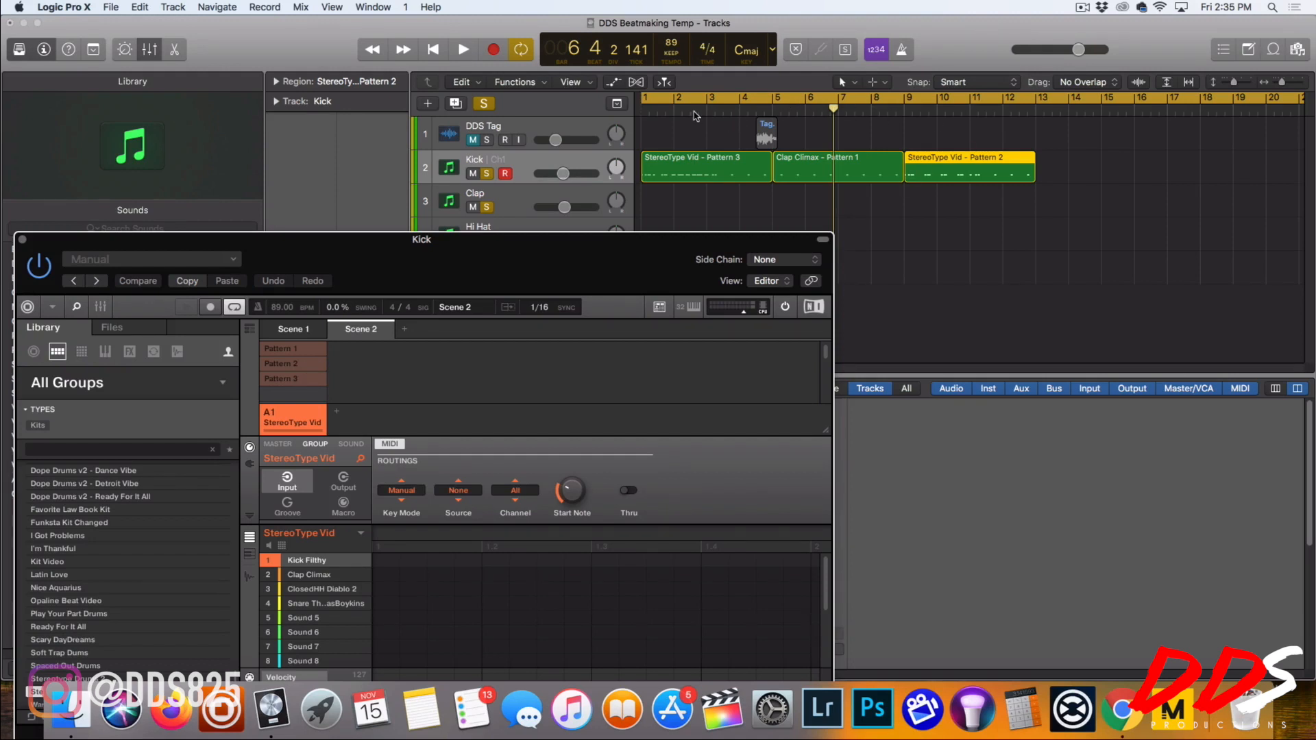
click(463, 49)
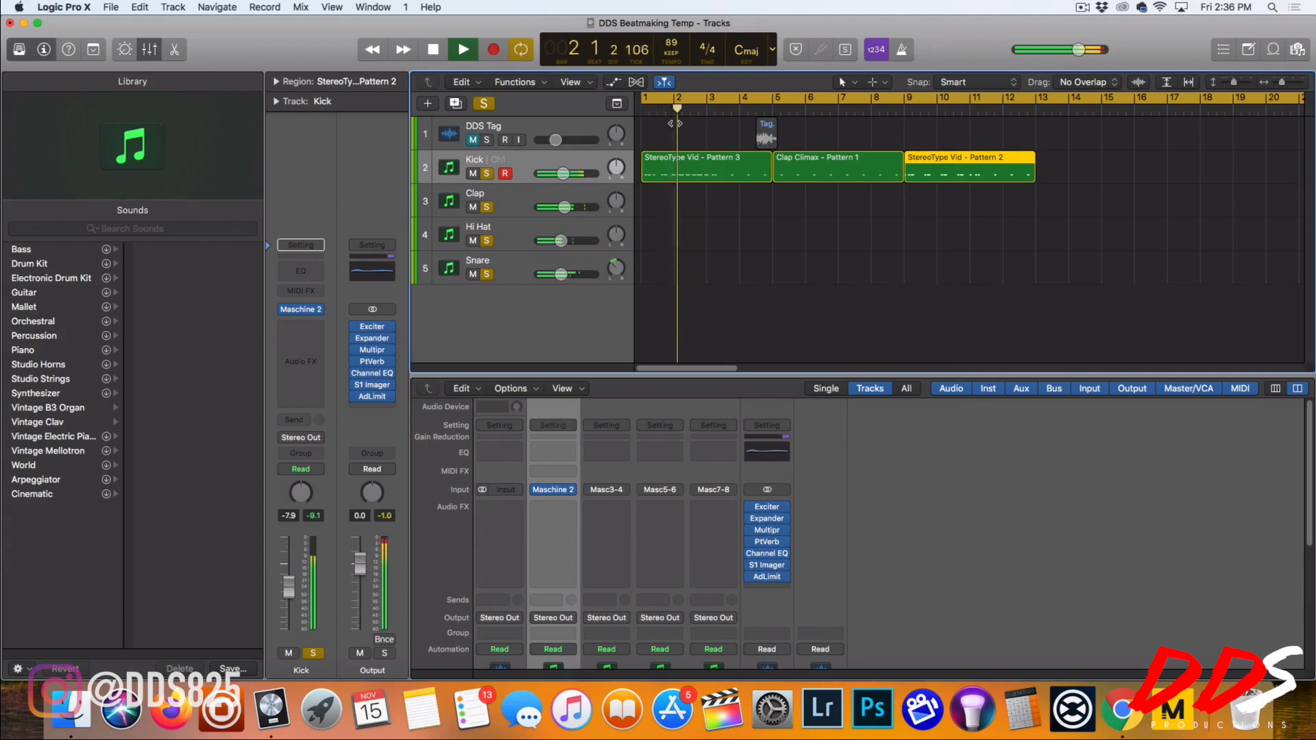
- Open Maschine 2 from the Kick channel strip, showing Scene 2's Pattern 2
click(463, 49)
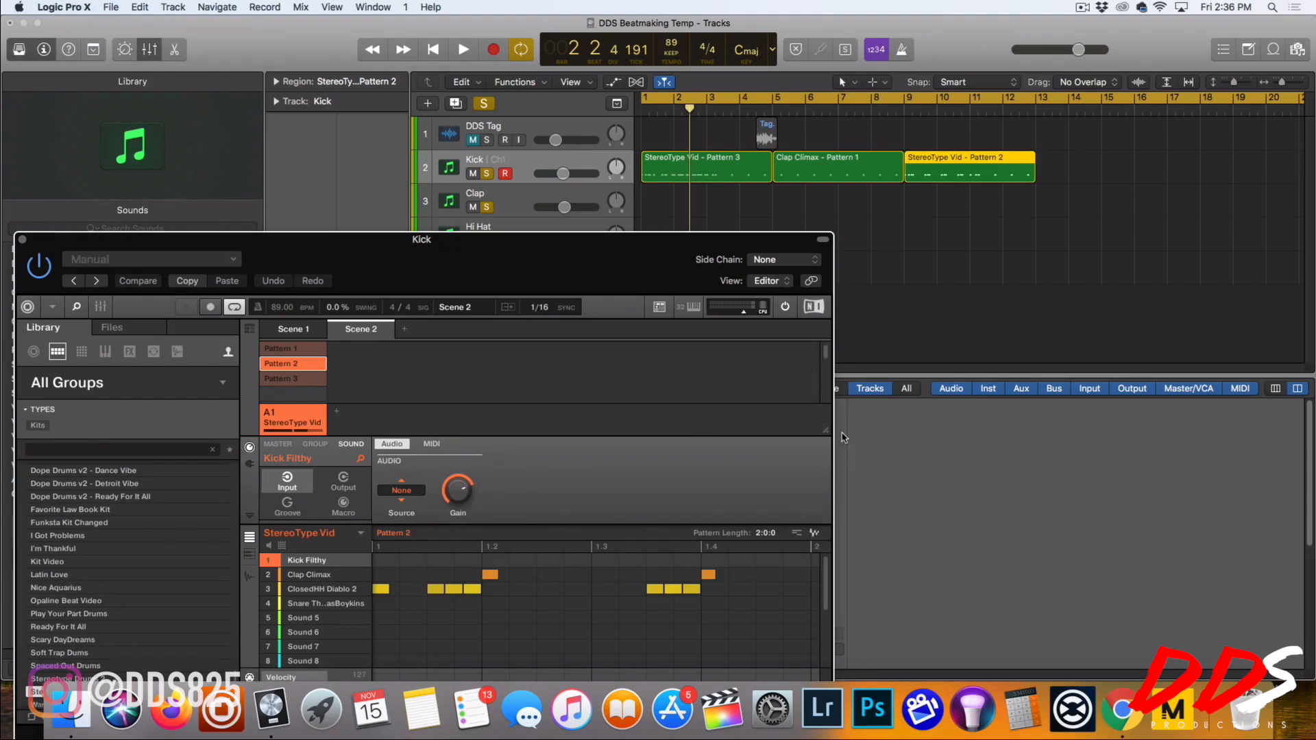
mouse_move(934, 235)
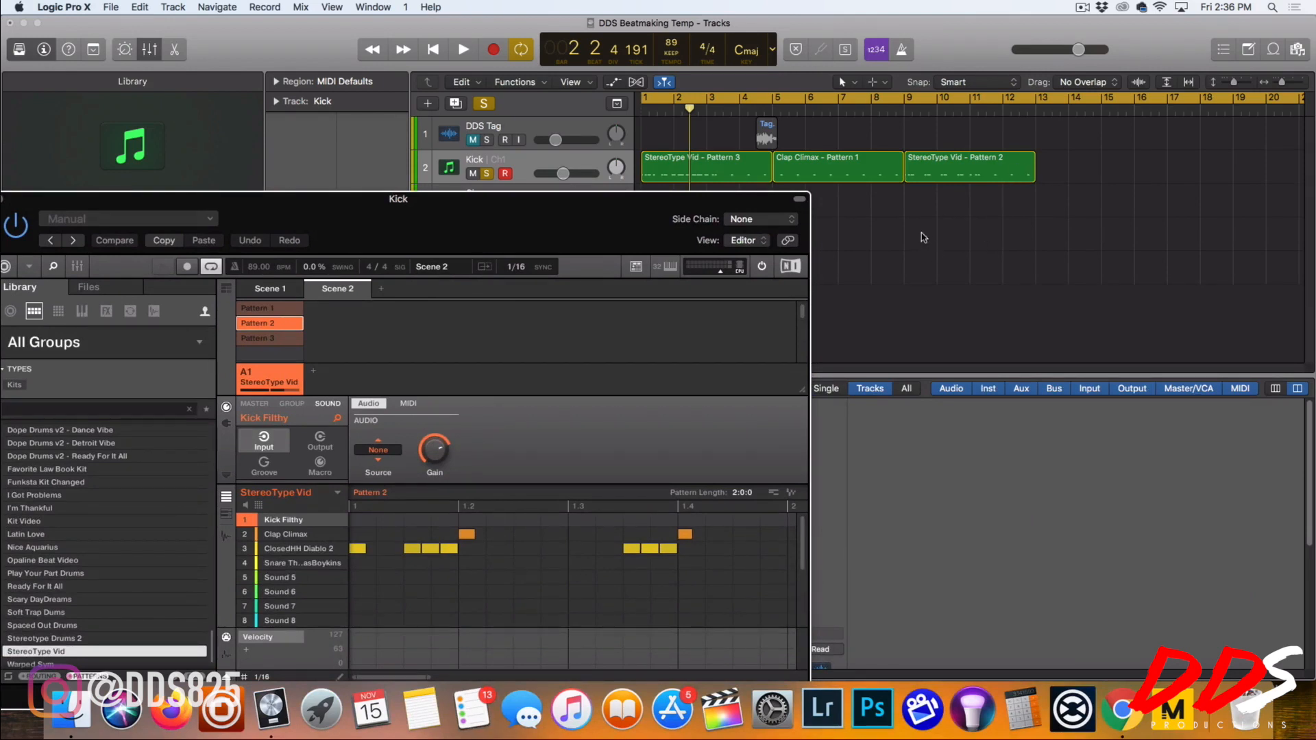
mouse_move(847, 402)
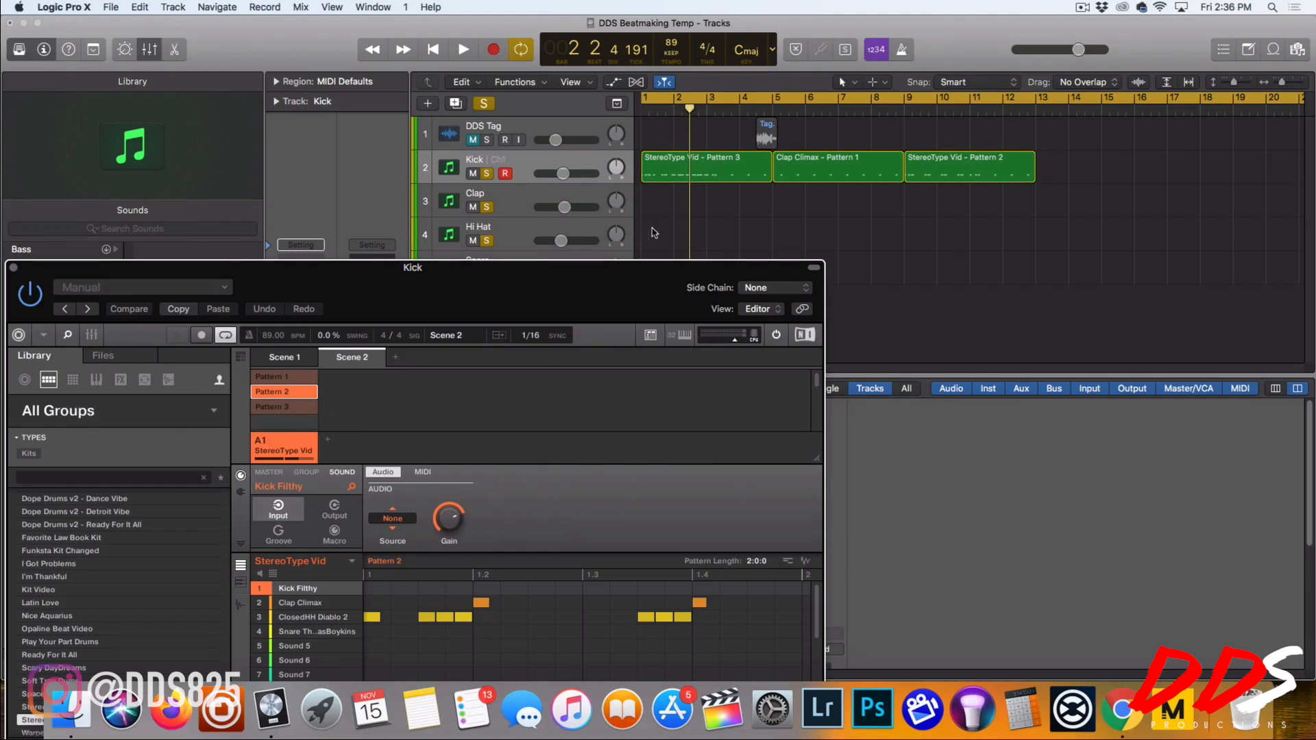
mouse_move(649, 234)
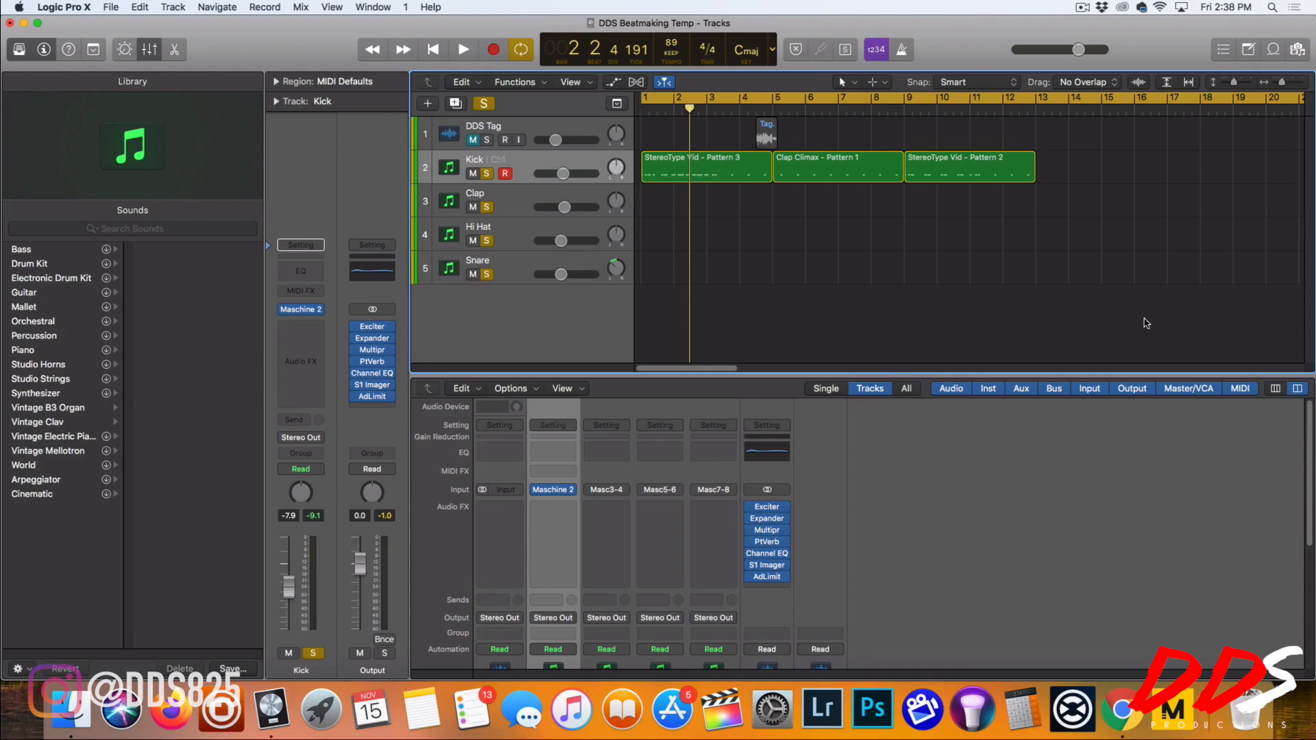
mouse_move(1032, 255)
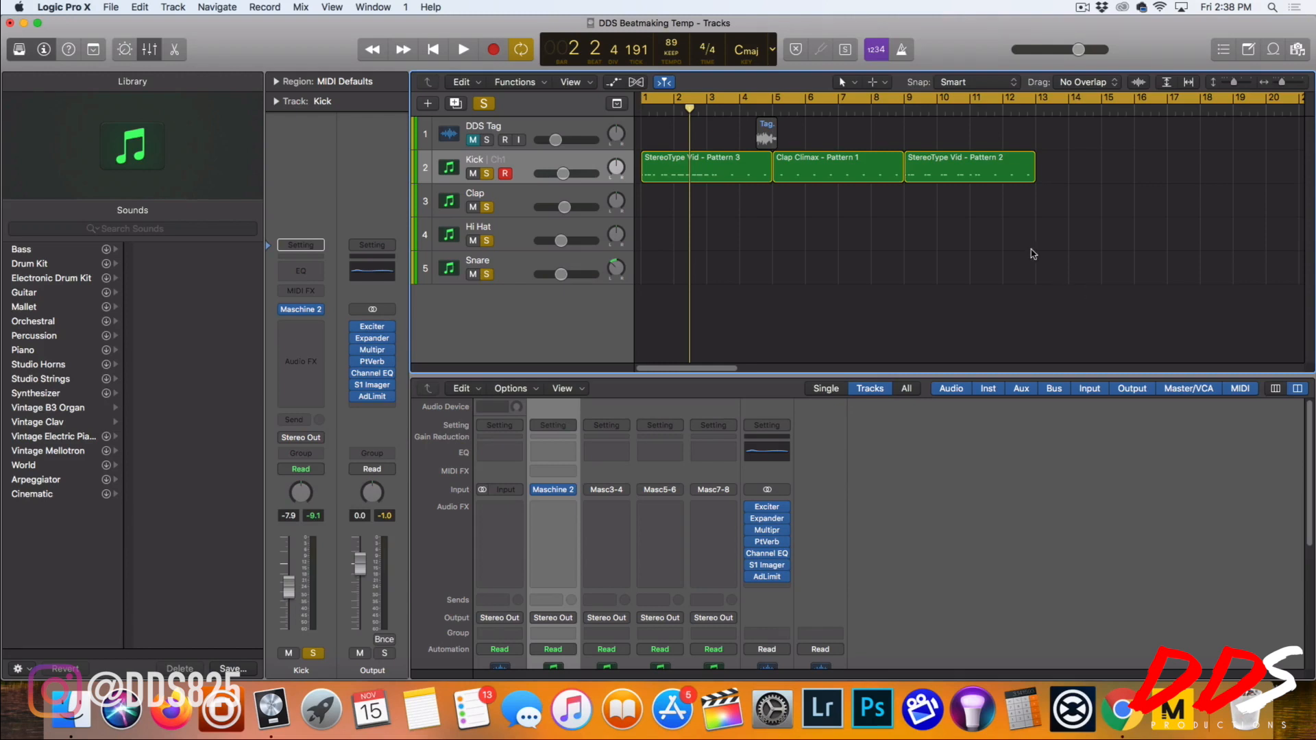
mouse_move(966, 179)
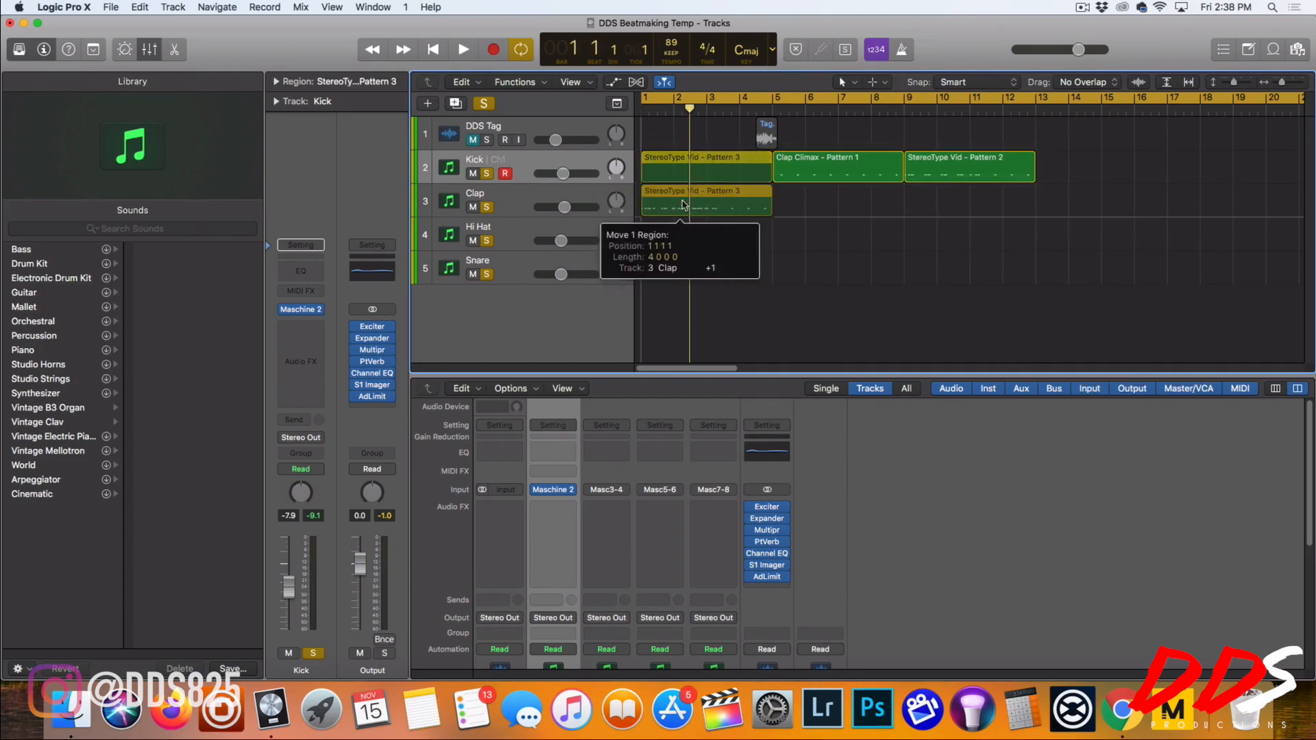
- Drag the StereoType Vid Pattern 3 region down onto the Clap track
drag(814, 168, 801, 239)
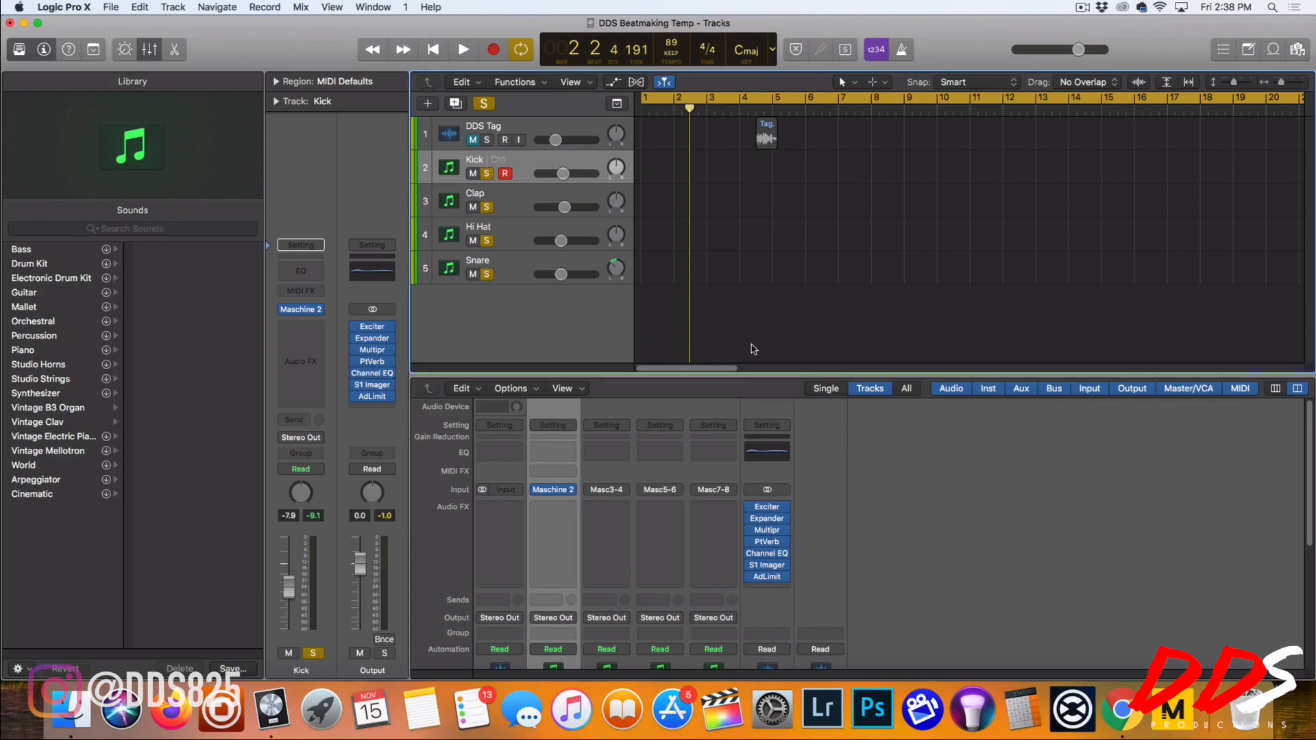
mouse_move(762, 389)
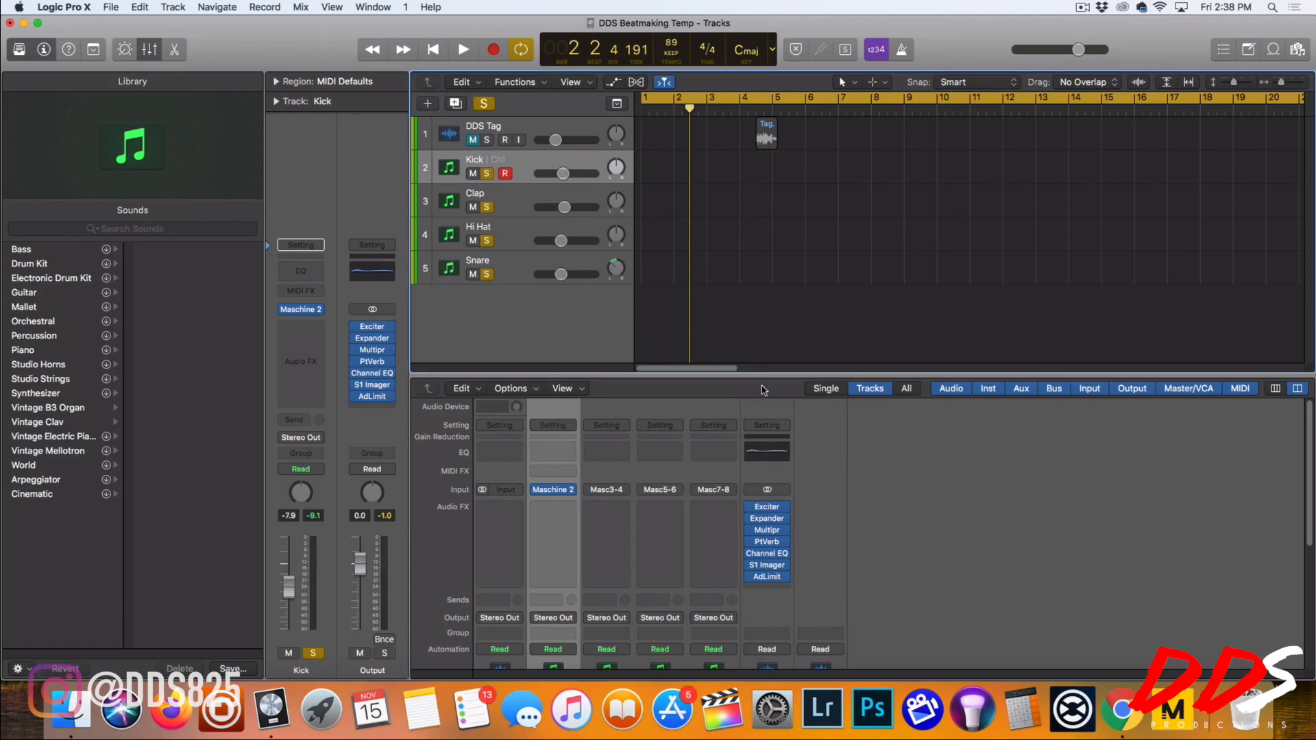
mouse_move(749, 392)
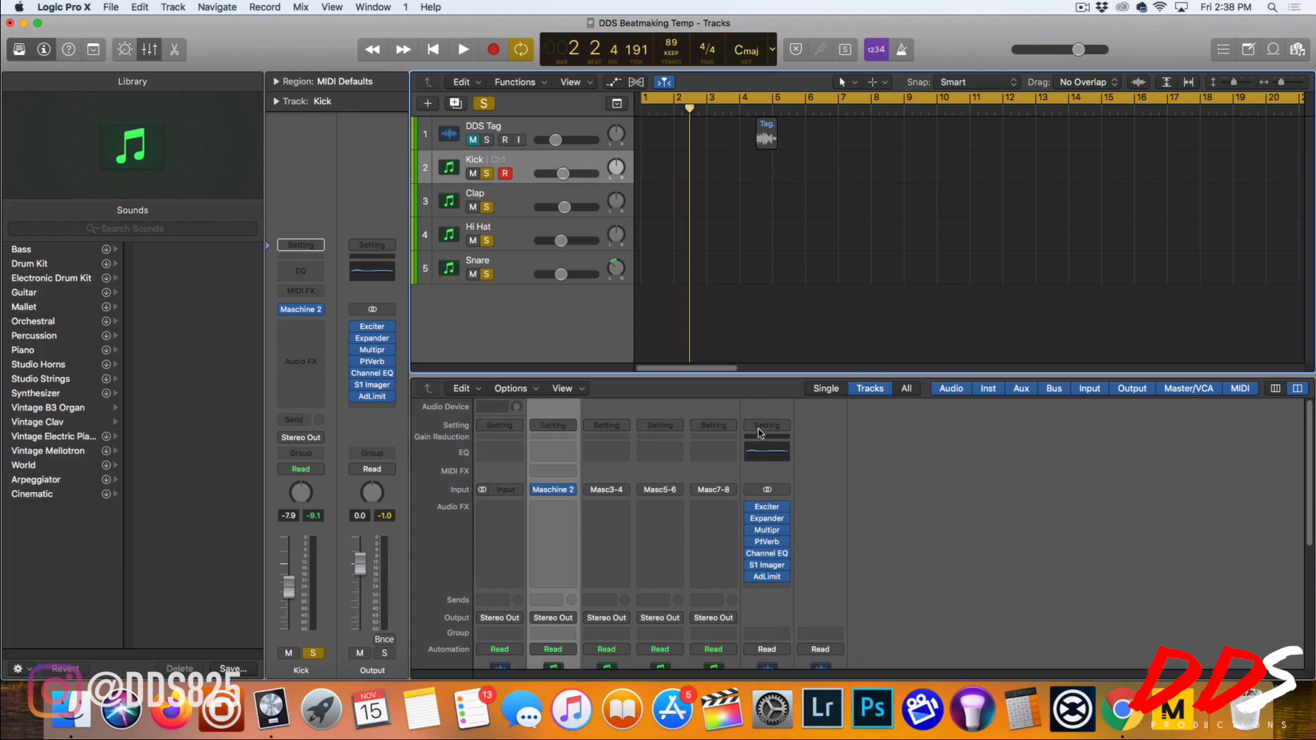
mouse_move(759, 485)
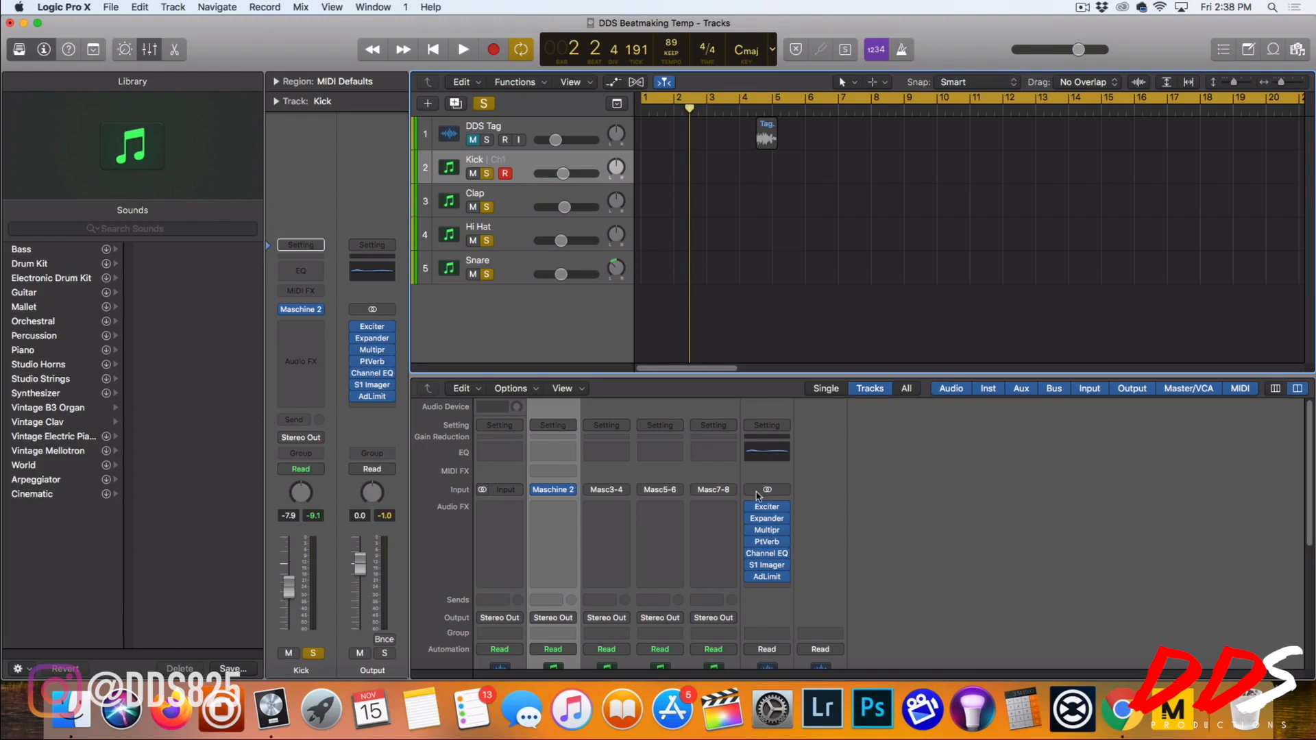
mouse_move(821, 199)
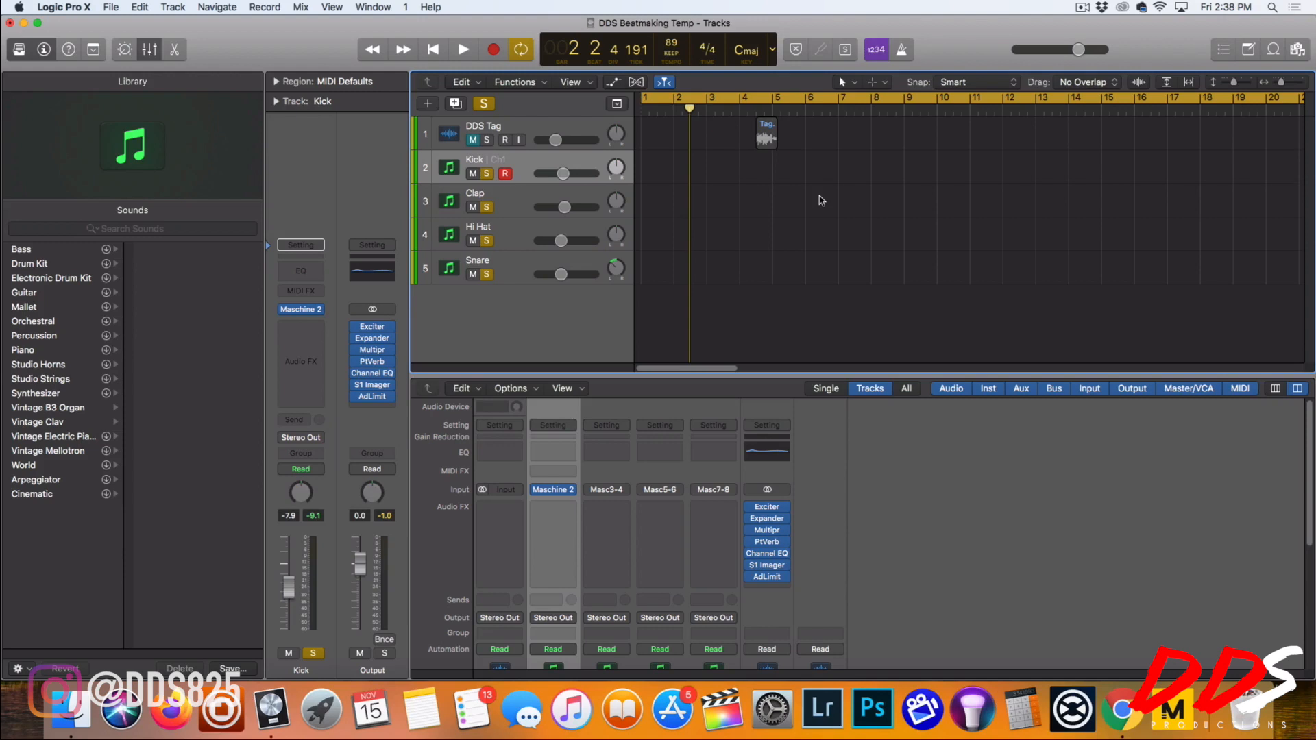
mouse_move(938, 326)
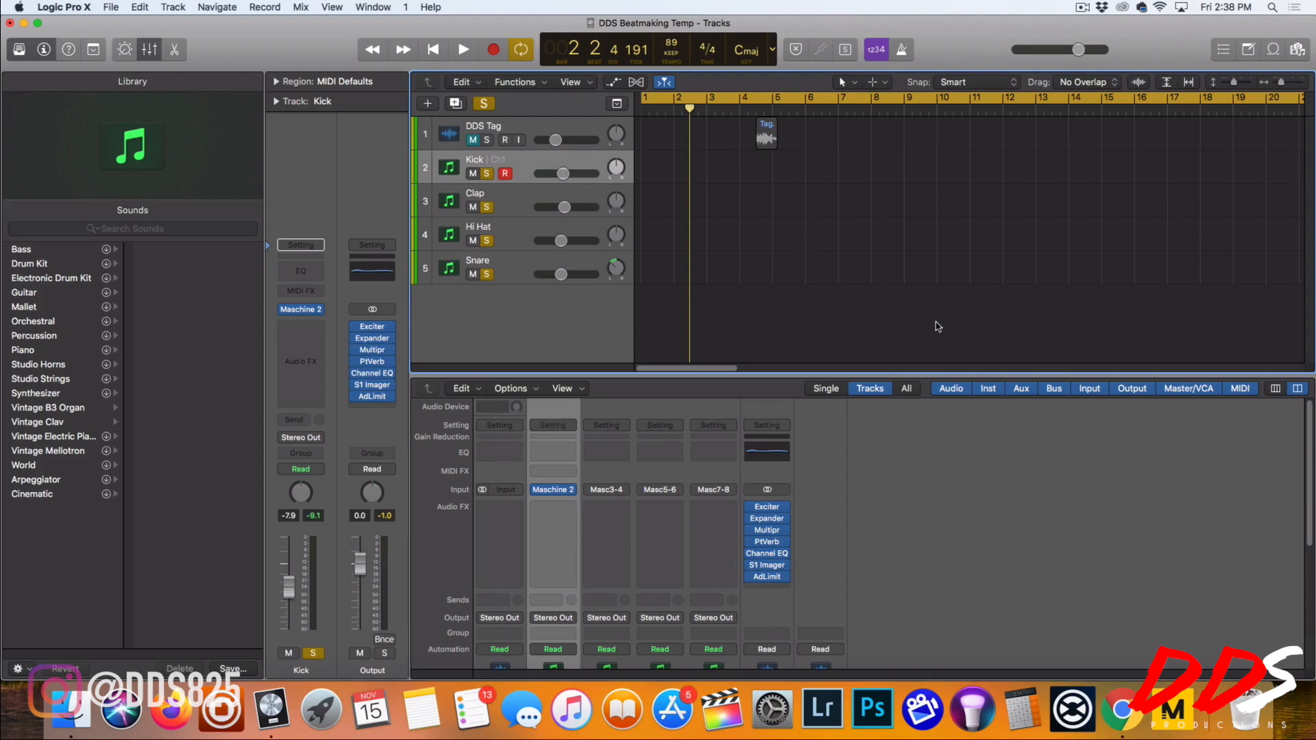
mouse_move(1083, 59)
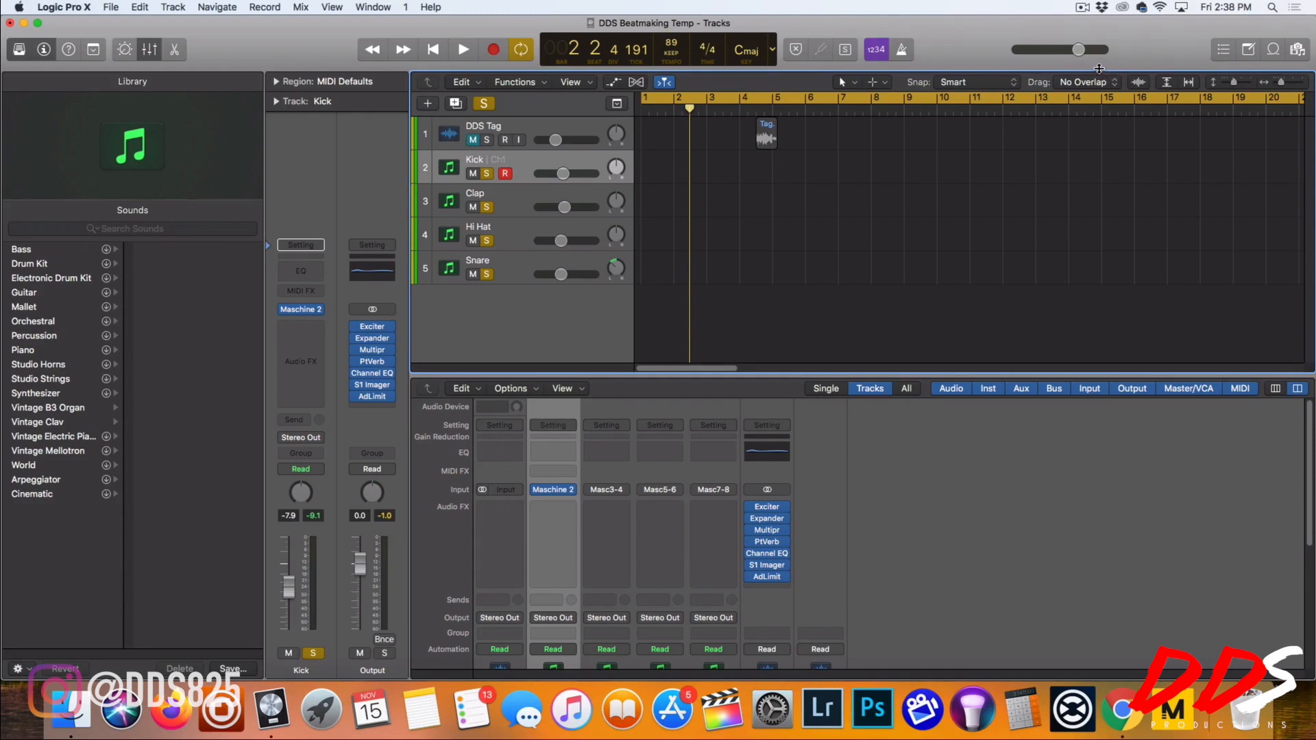
mouse_move(1099, 71)
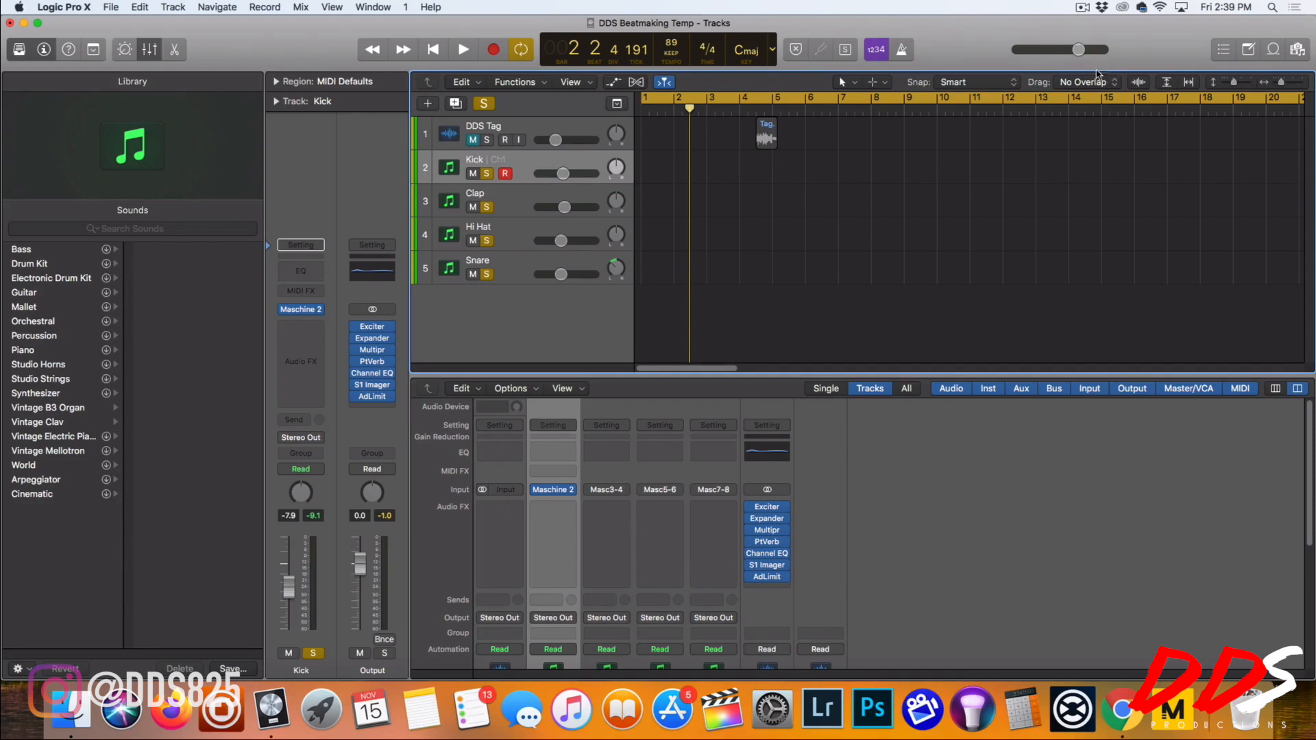
mouse_move(1091, 81)
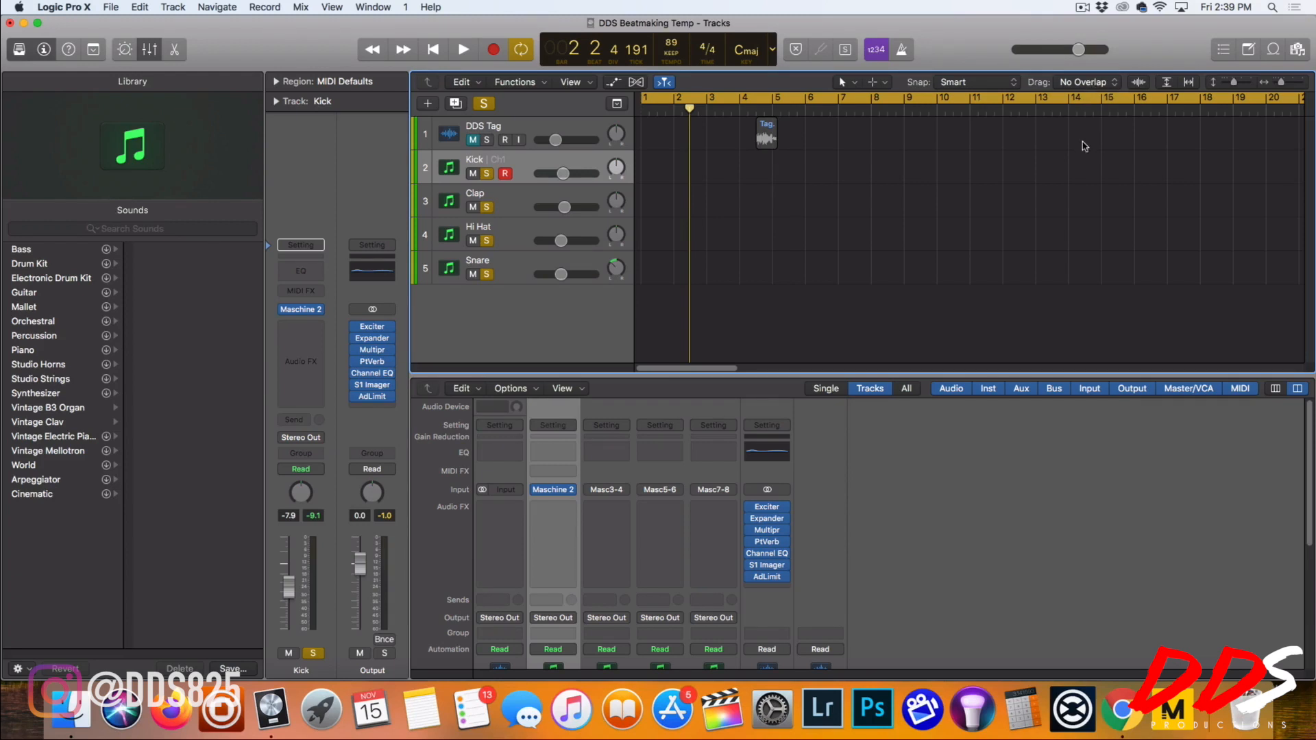
mouse_move(1040, 255)
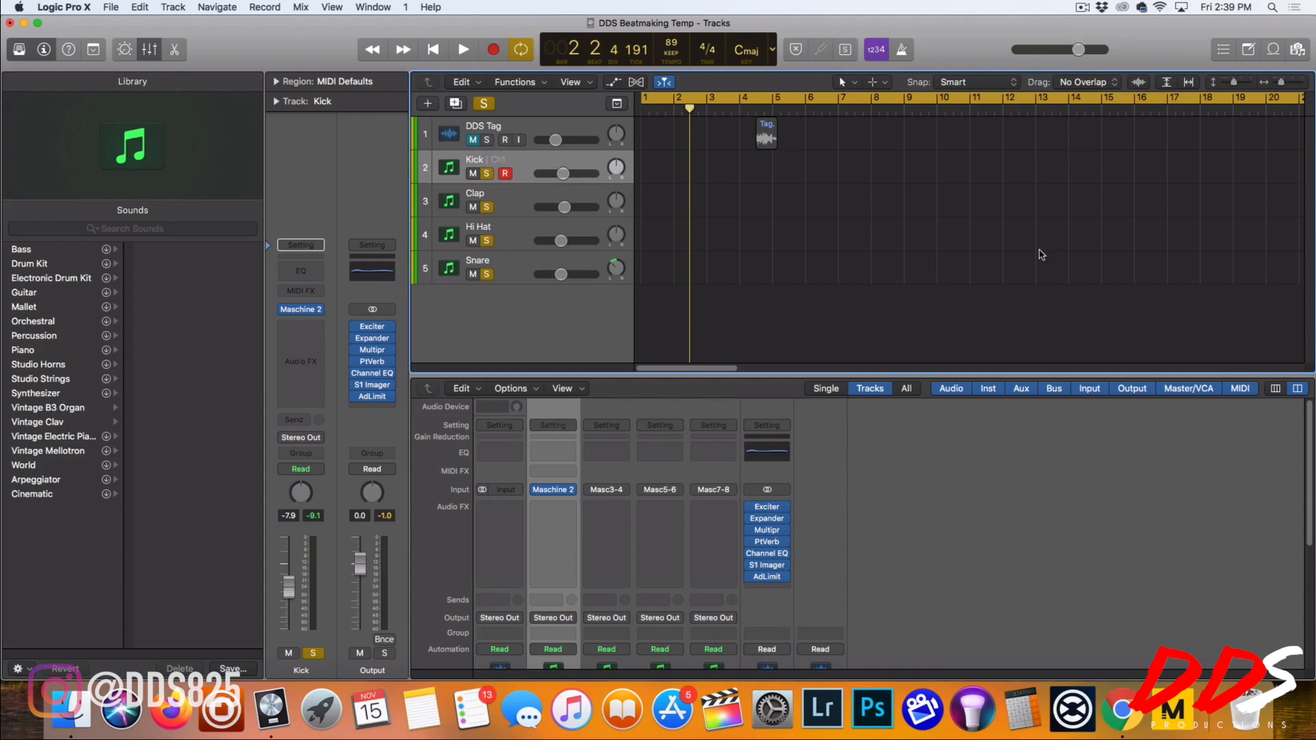
mouse_move(693, 287)
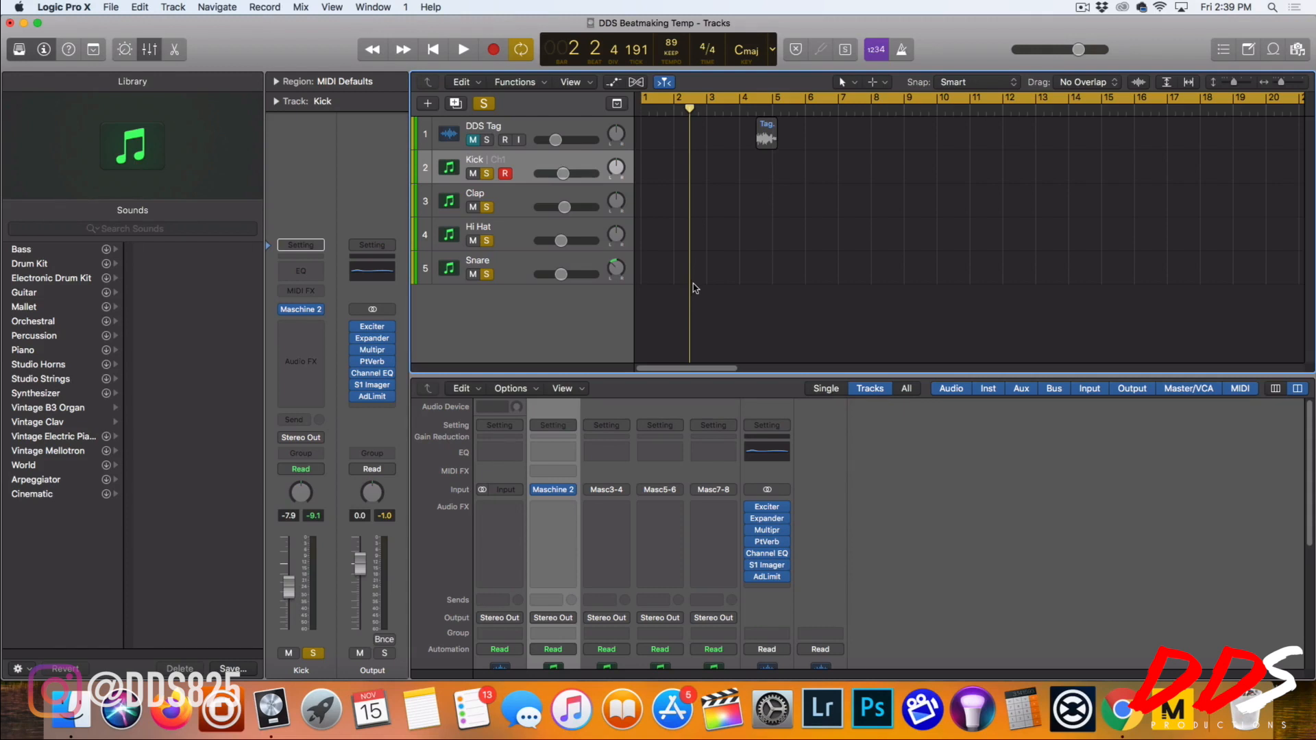
mouse_move(695, 296)
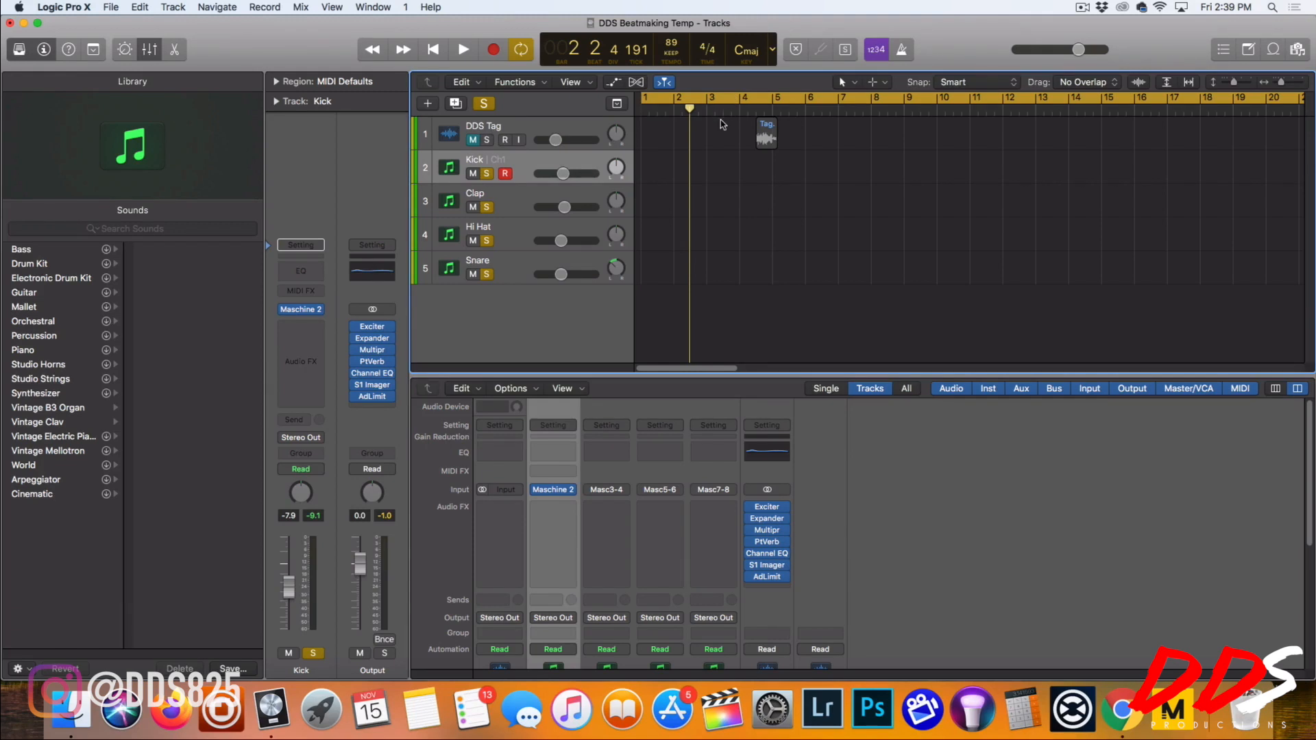
mouse_move(729, 98)
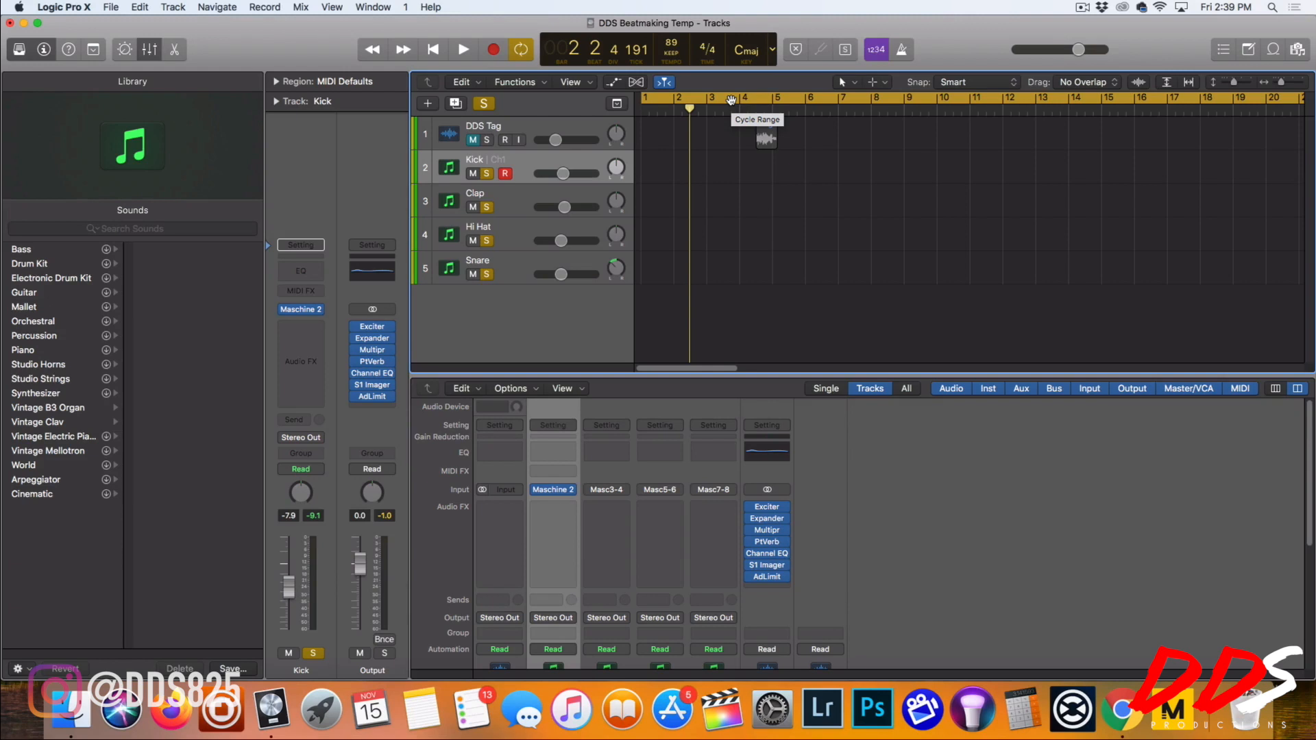
mouse_move(743, 102)
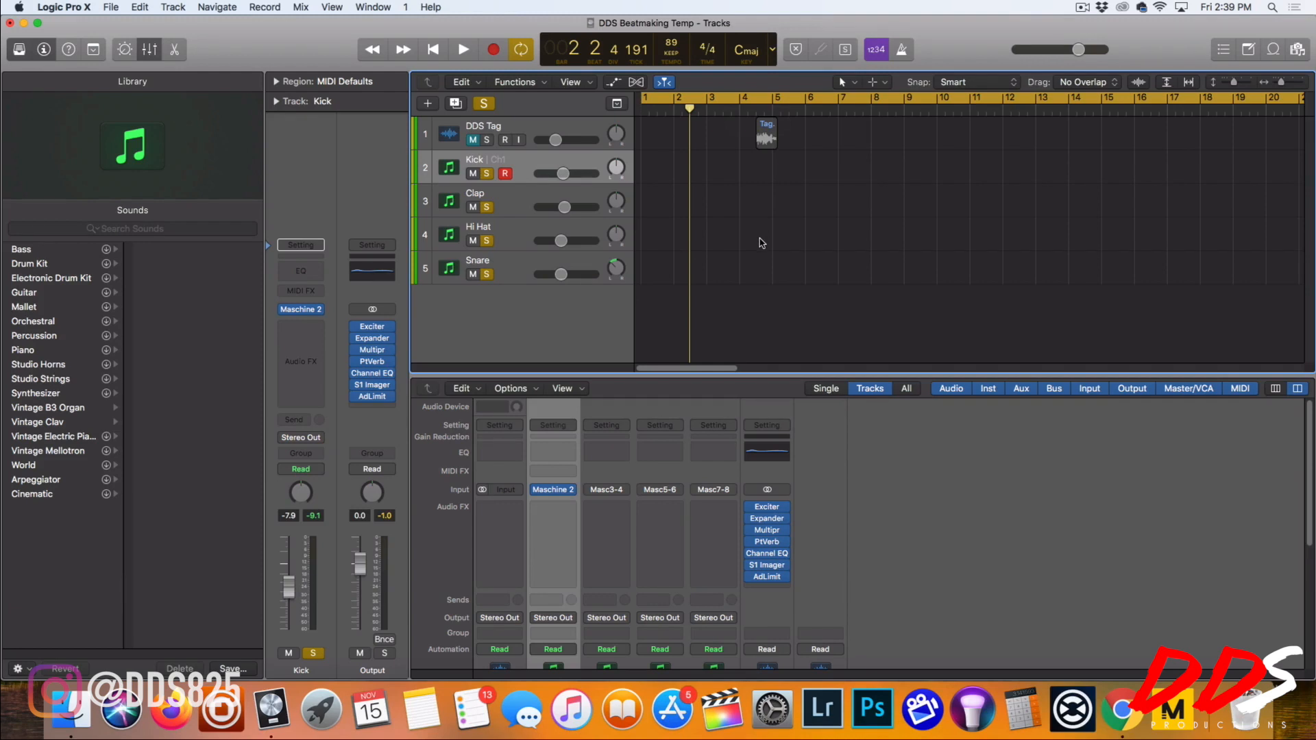
mouse_move(634, 228)
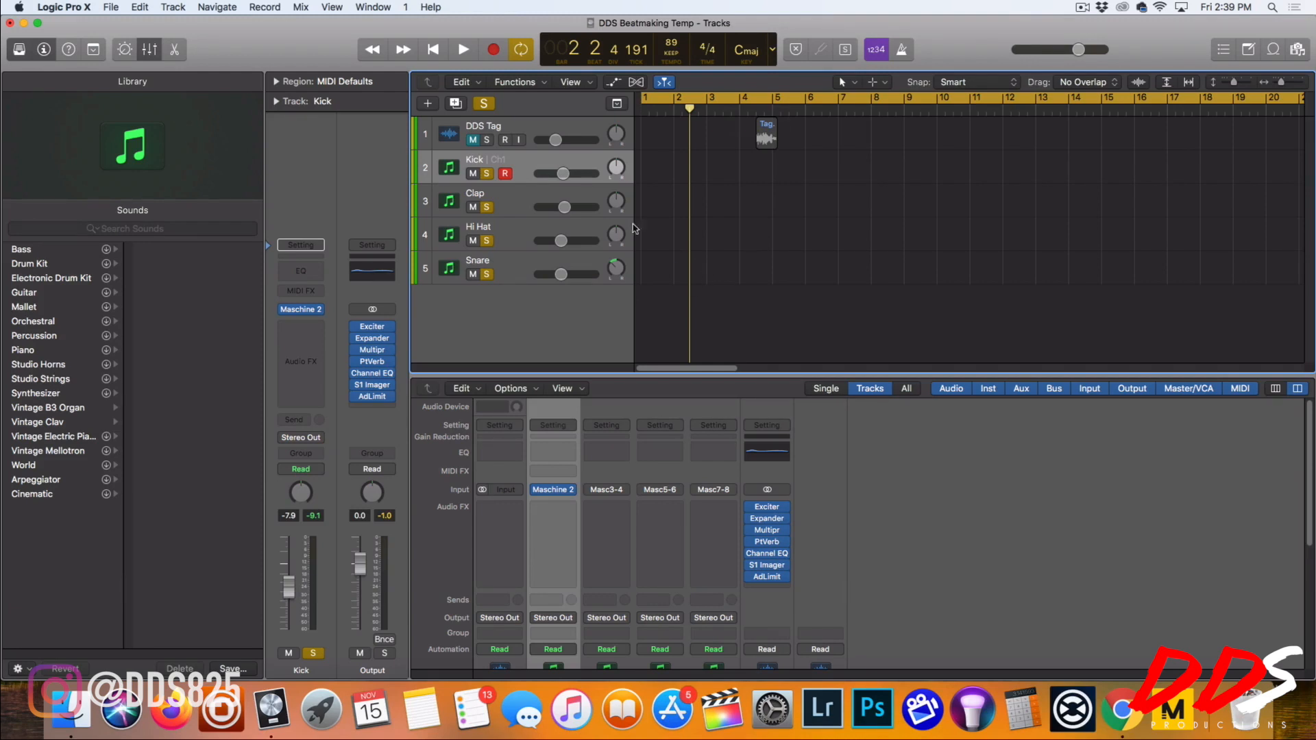